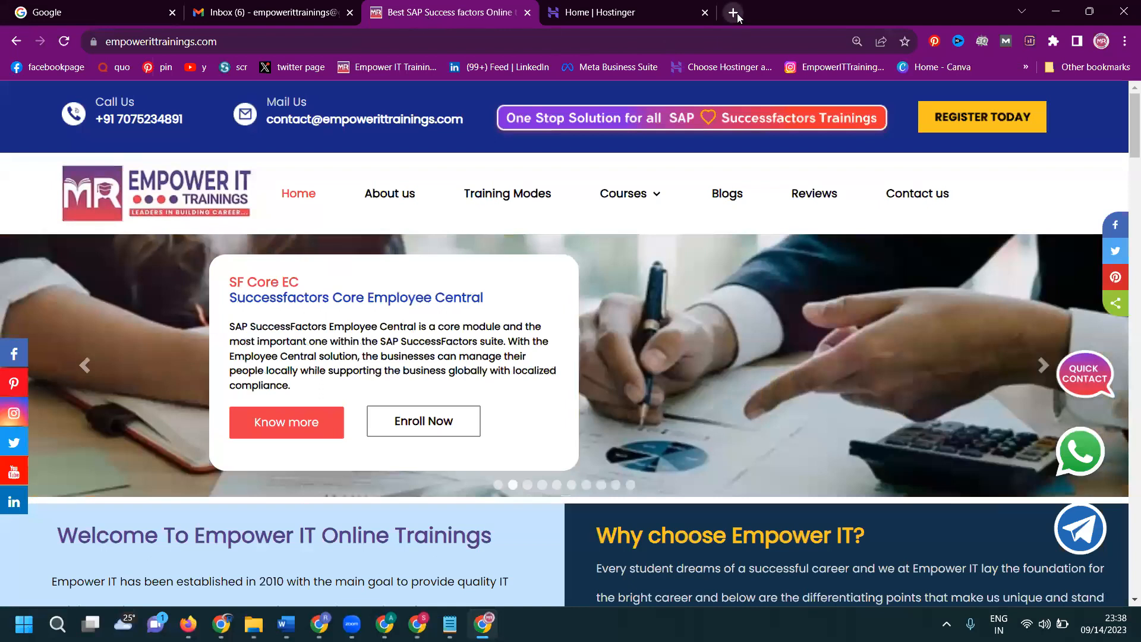
Leave the XML-Sitemaps generator with empowerittrainings.com entered and switch to the Hostinger hosting page
click(733, 12)
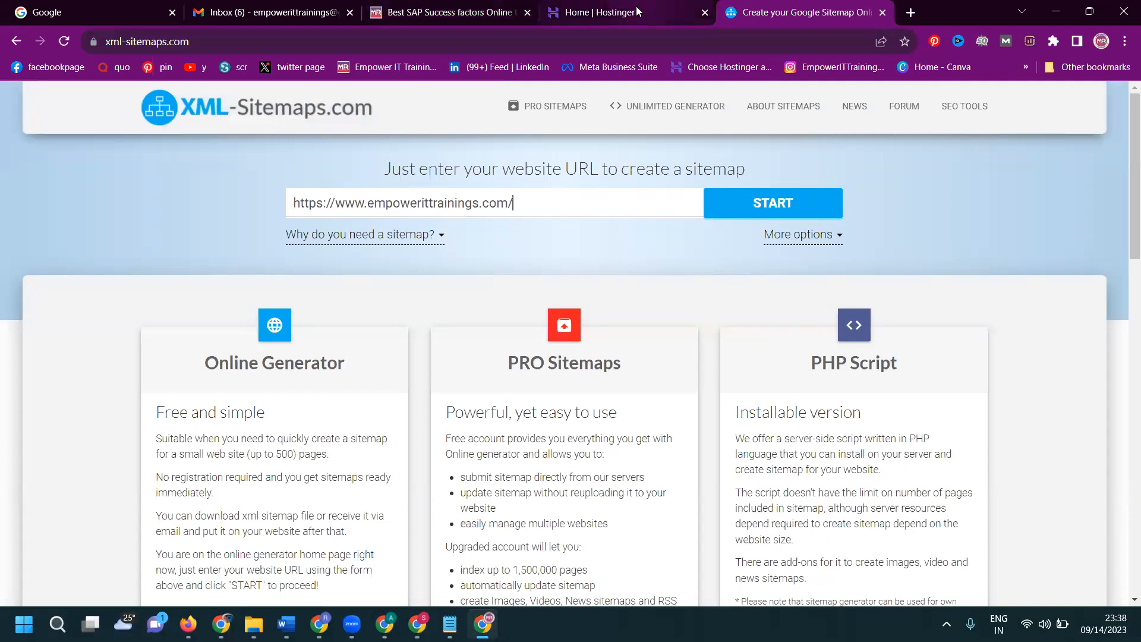
click(624, 12)
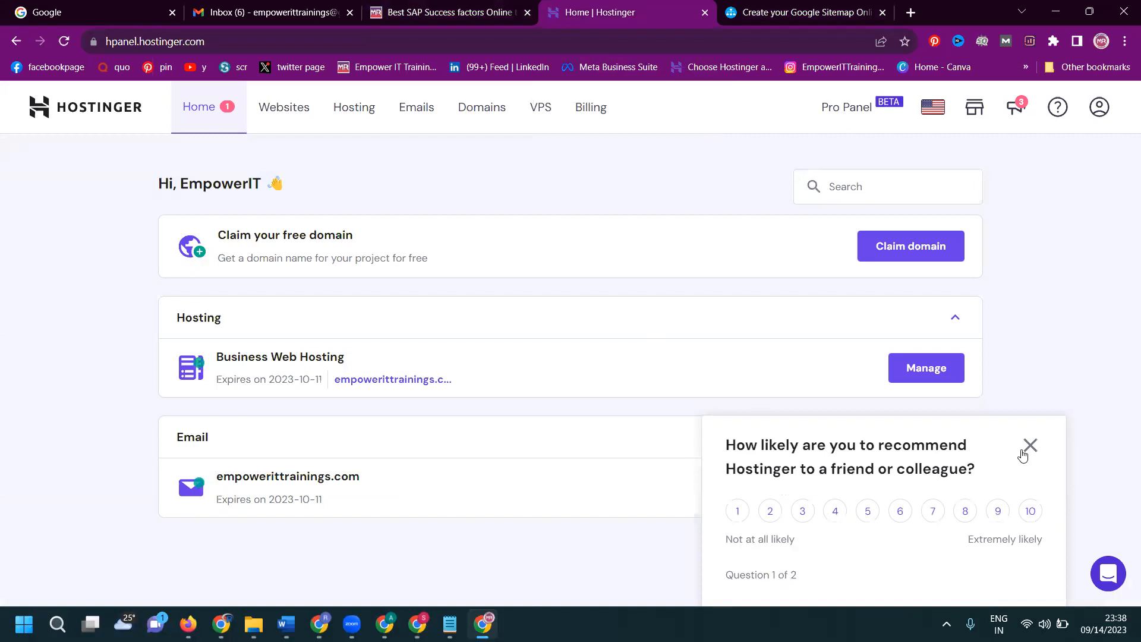
Dismiss the survey and open the file manager for the Business Web Hosting plan
click(1030, 445)
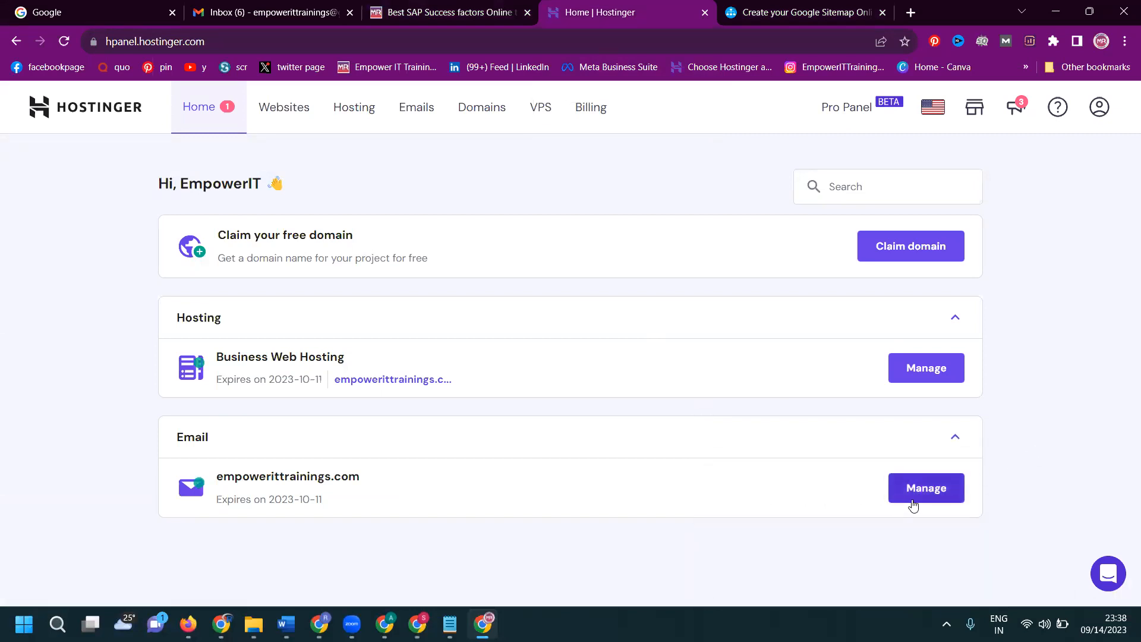
mouse_move(926, 377)
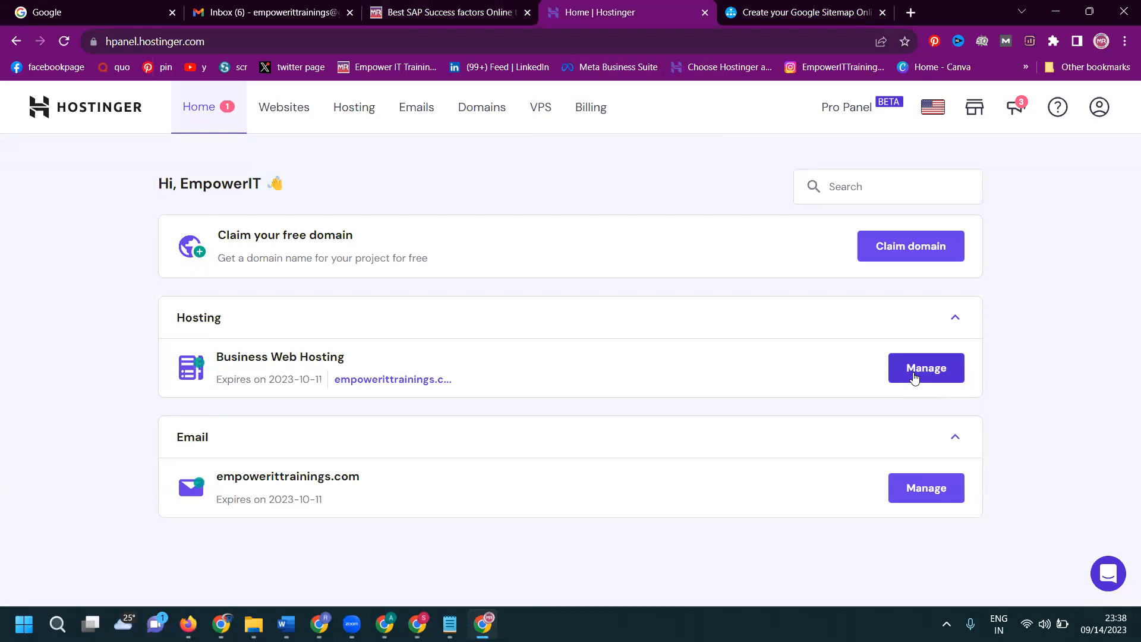
click(925, 367)
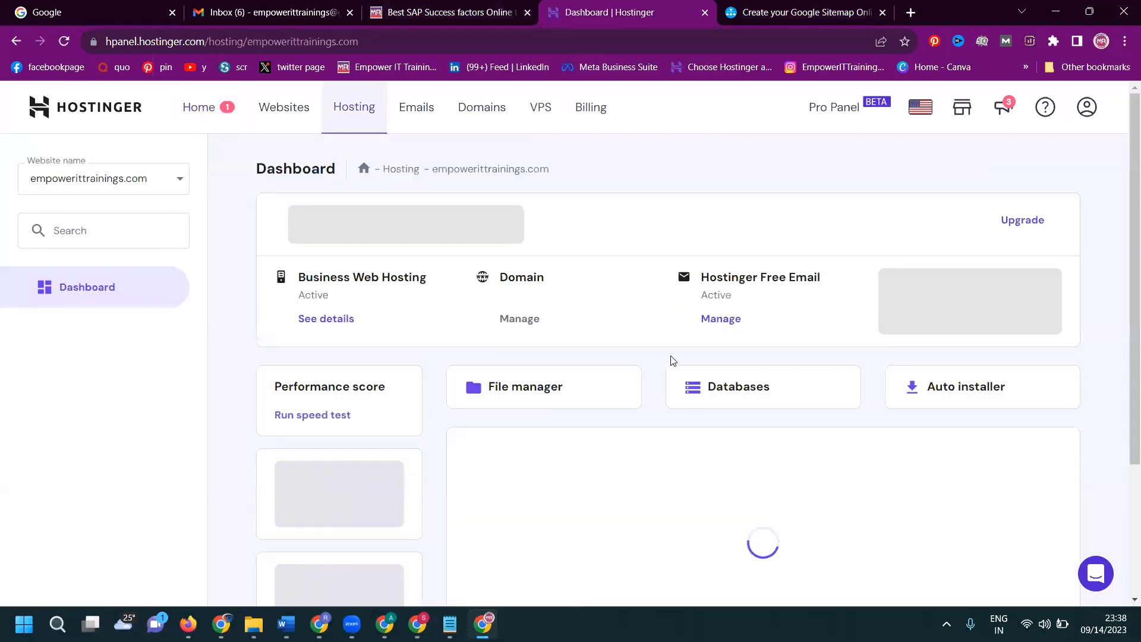
click(524, 387)
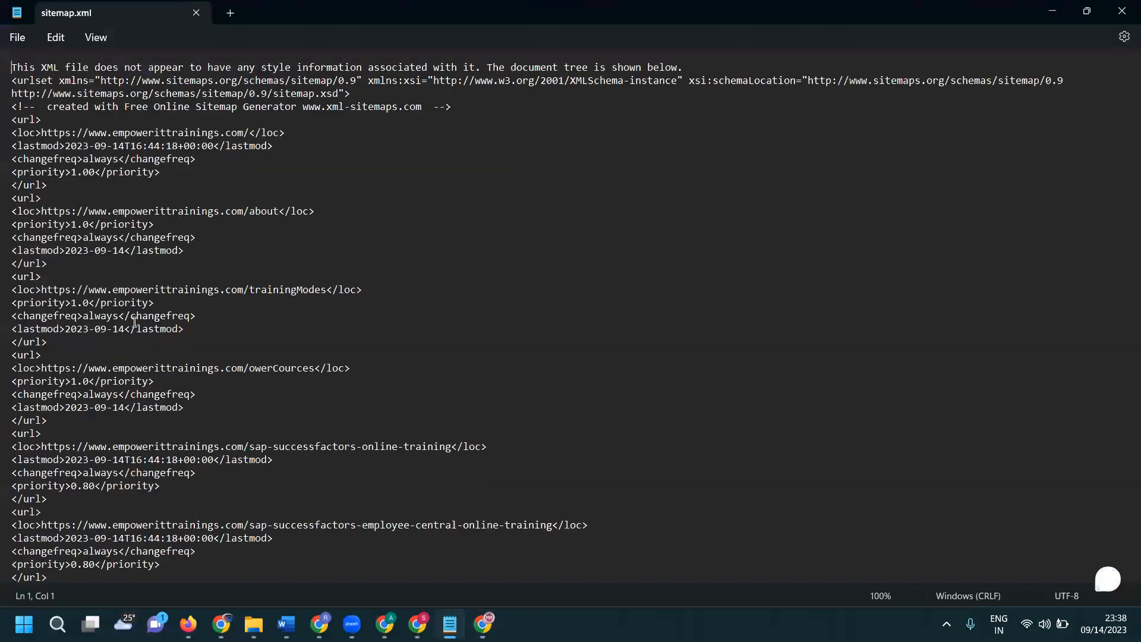
scroll(down, 3)
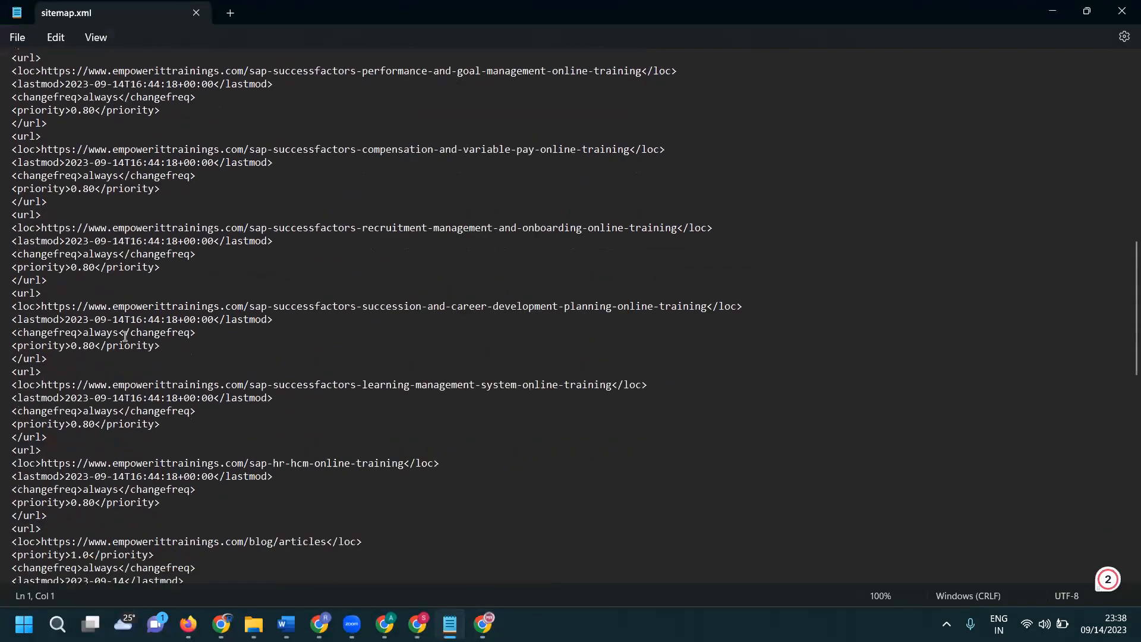
scroll(down, 3)
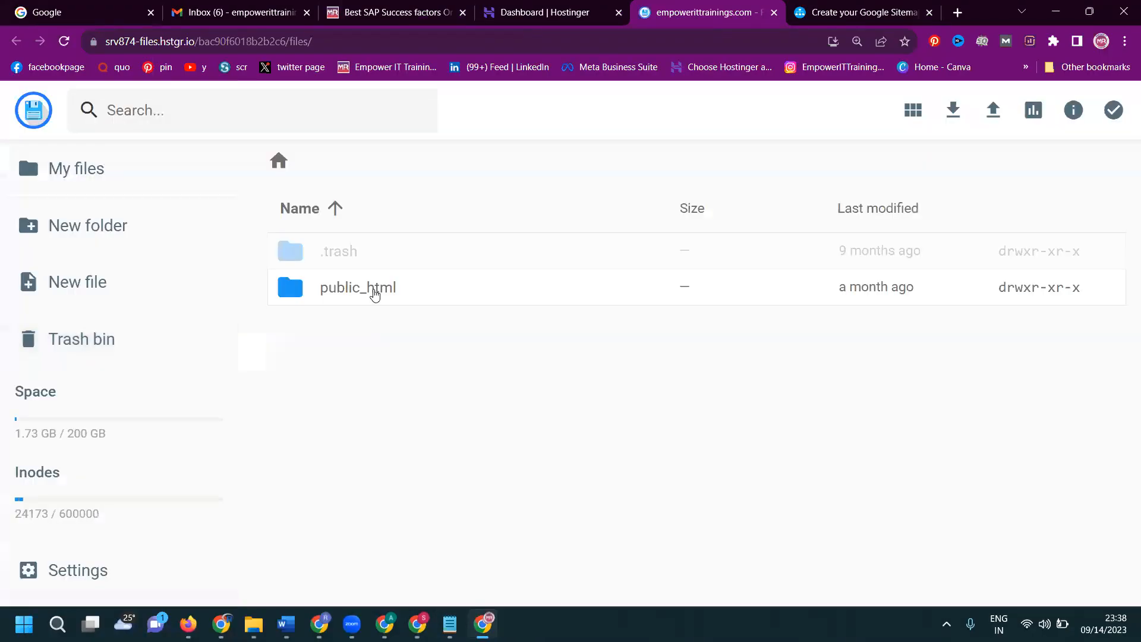
Open public_html, select the existing sitemap.xml and cancel the rename, keeping its name
double_click(357, 287)
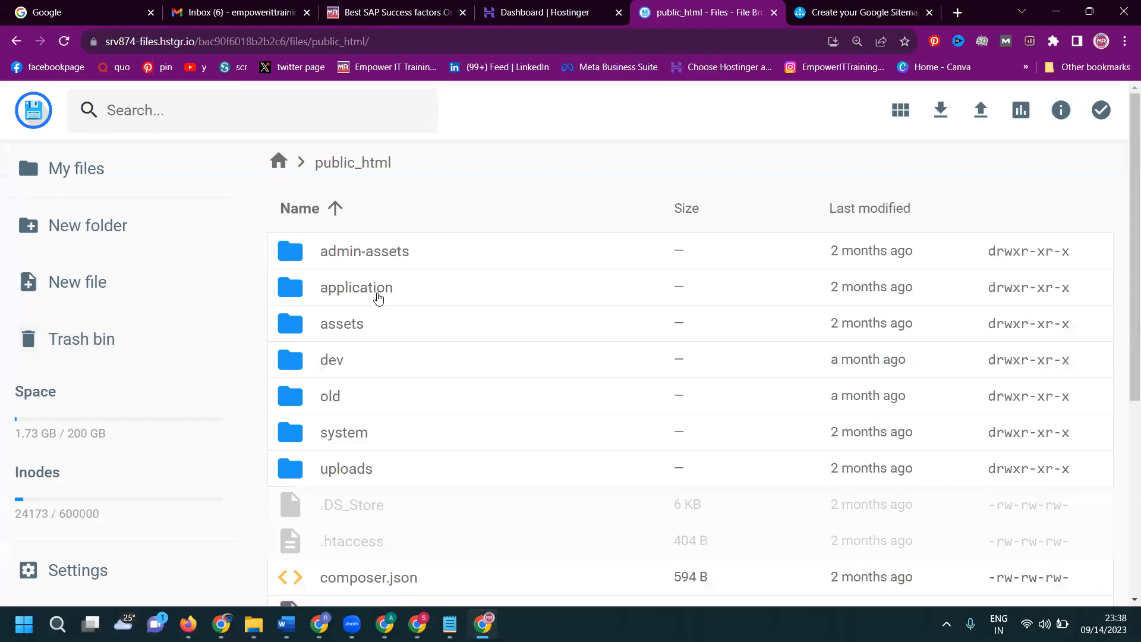
scroll(down, 3)
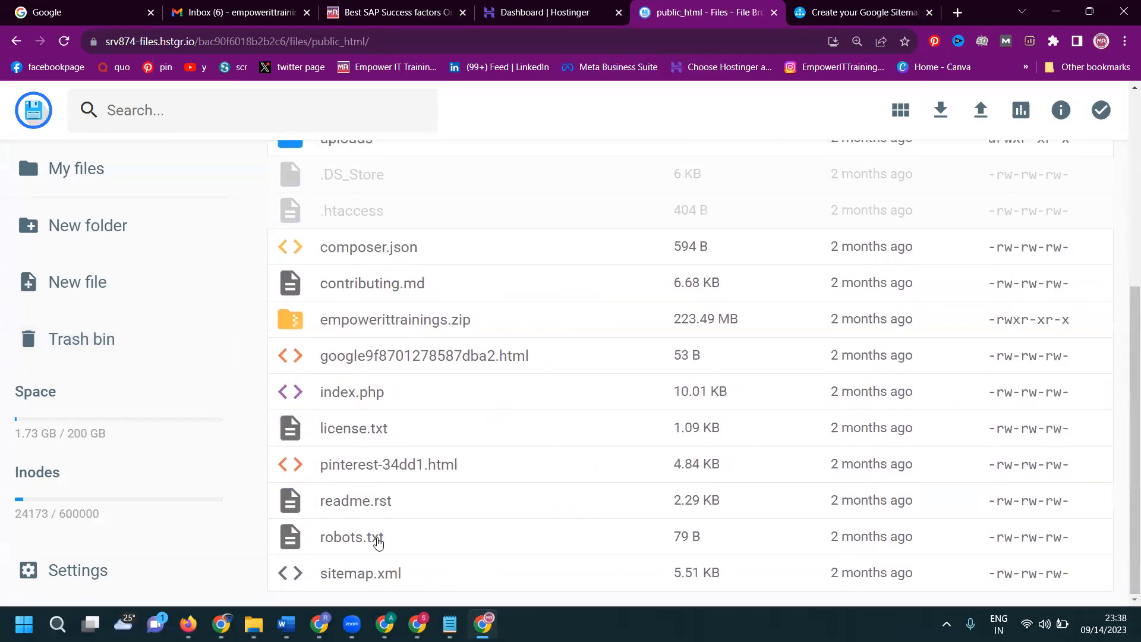
click(359, 573)
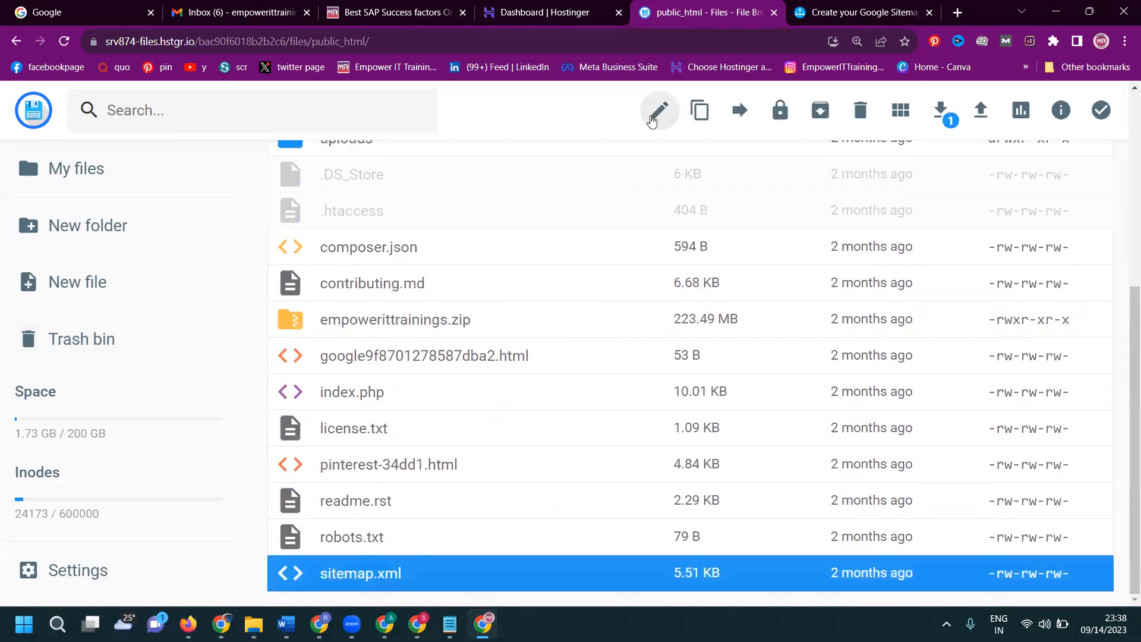
click(657, 111)
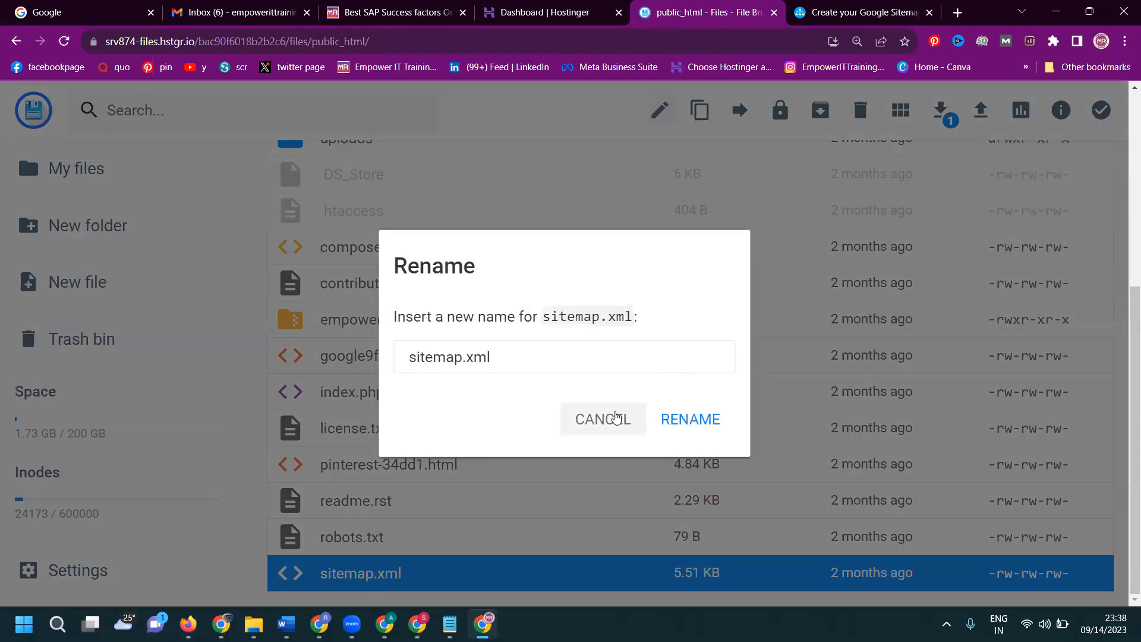
click(601, 418)
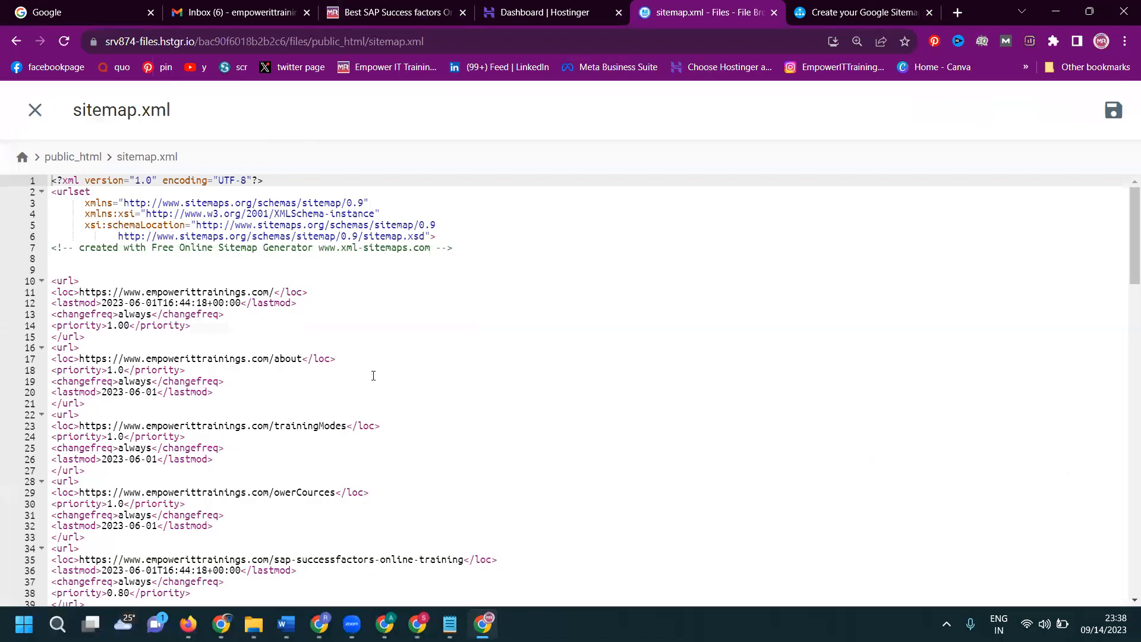
Open sitemap.xml in the editor and select its old URL entries for replacement with the 2023-09-14 content
scroll(down, 3)
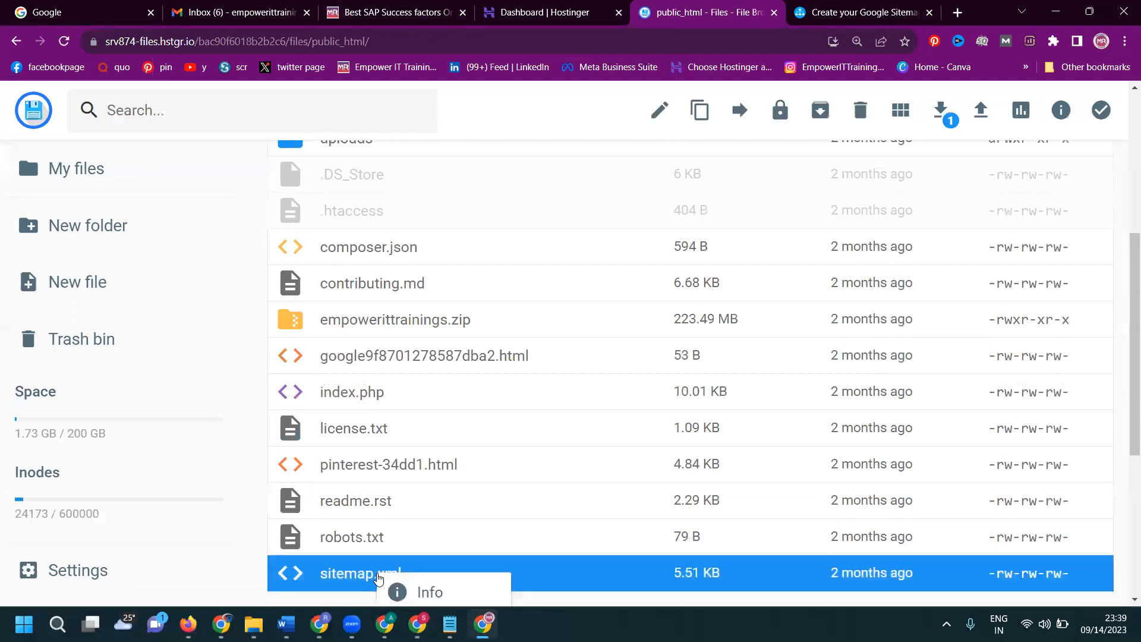
mouse_move(981, 116)
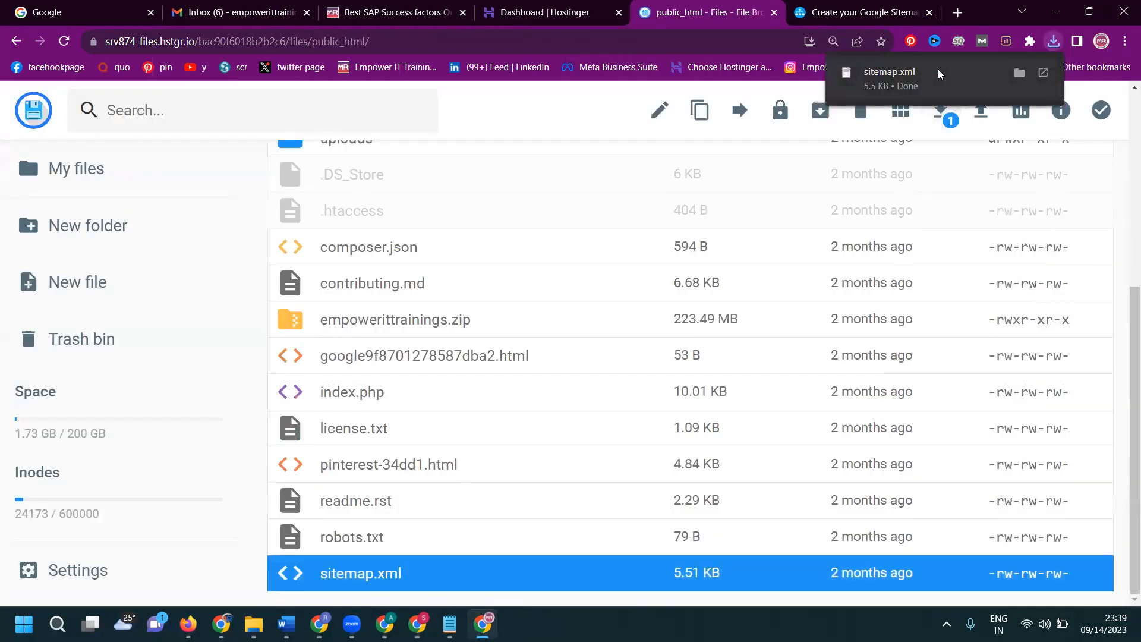
double_click(359, 573)
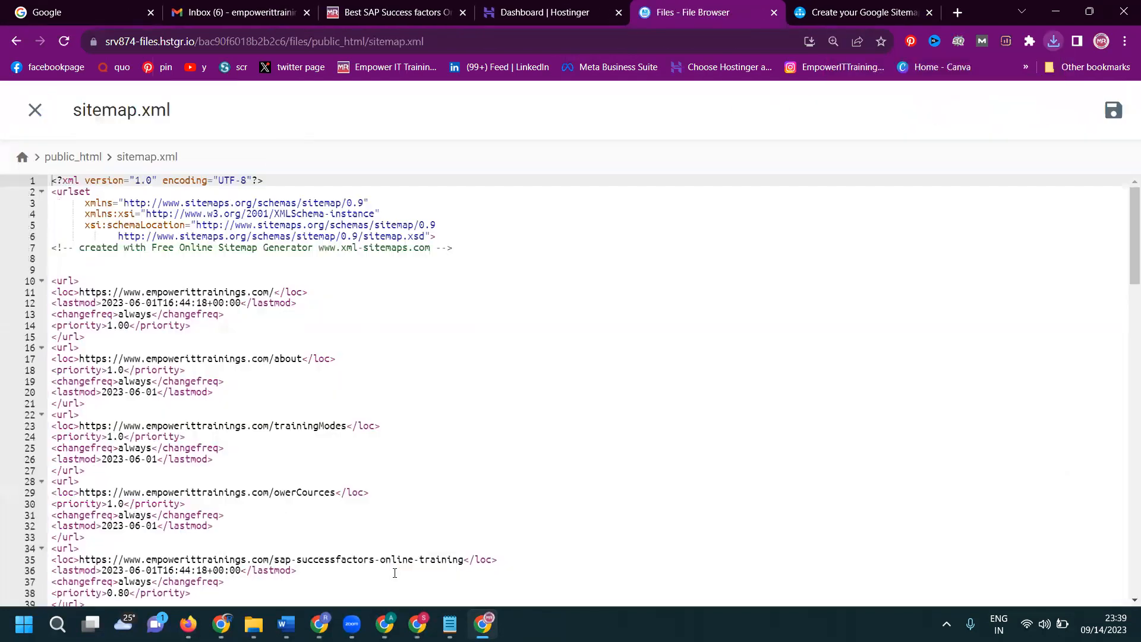
key(ctrl+a)
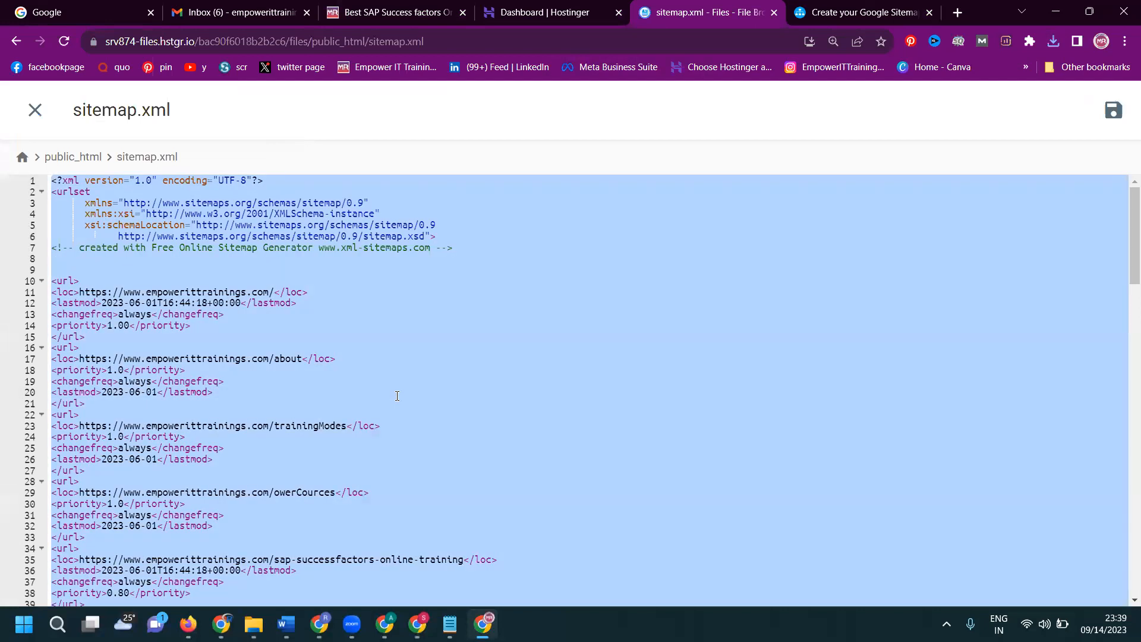
scroll(down, 3)
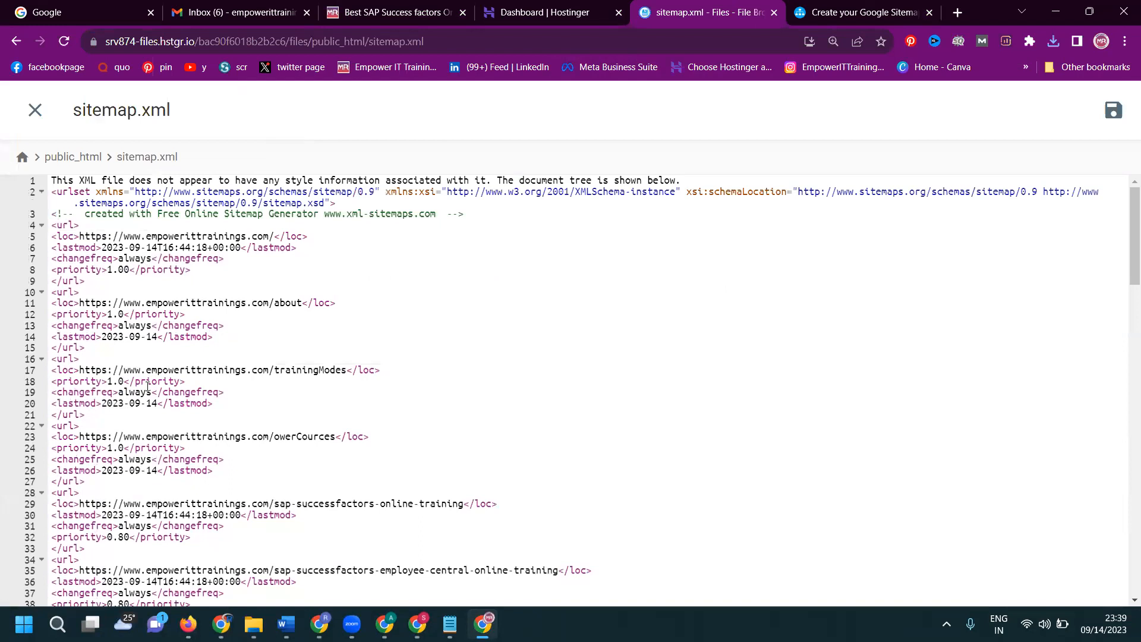
scroll(down, 3)
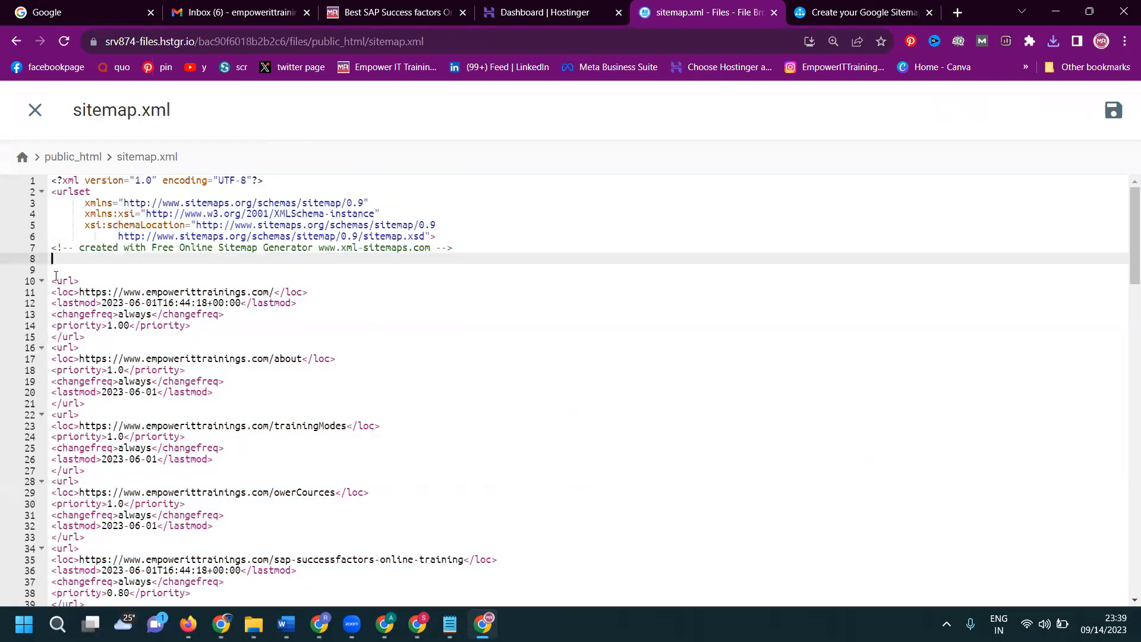
scroll(down, 3)
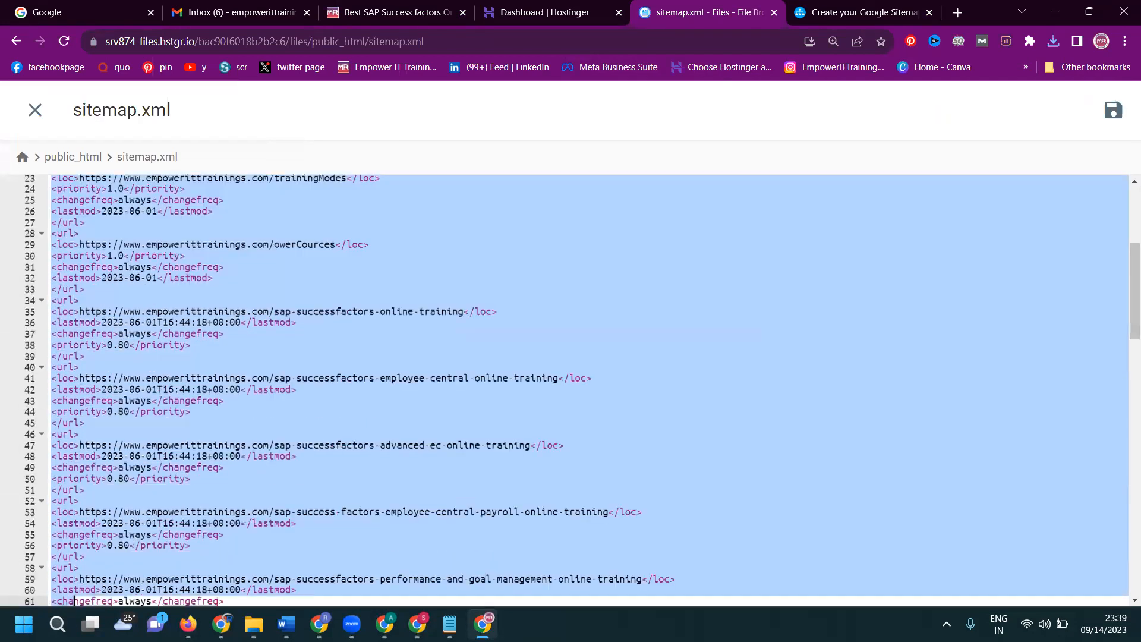
scroll(down, 3)
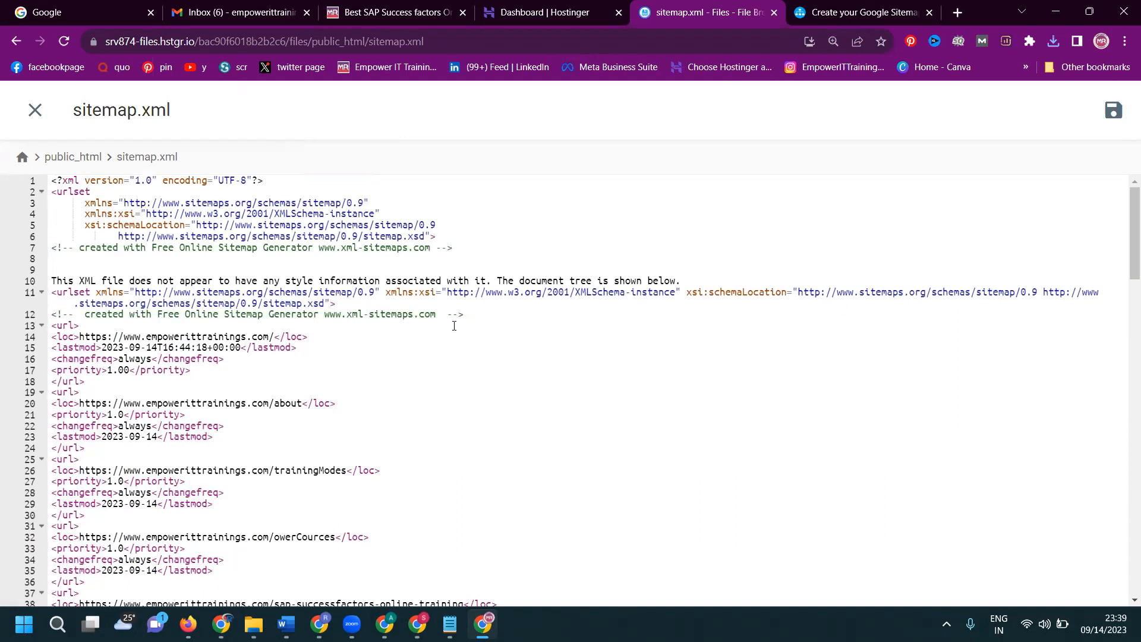
mouse_move(487, 312)
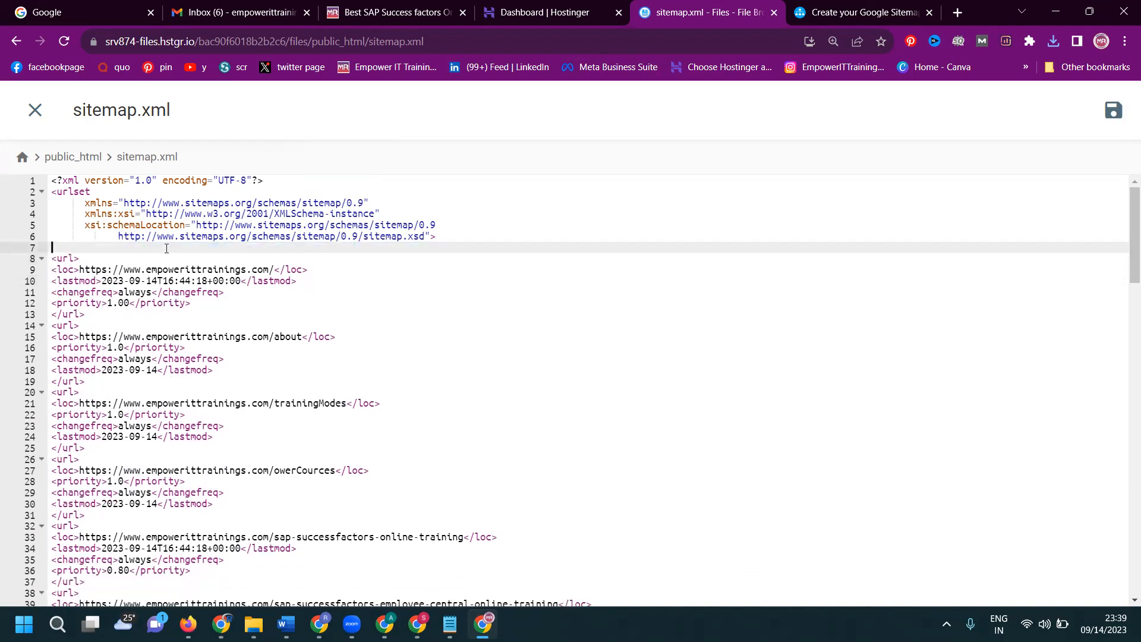
mouse_move(1113, 109)
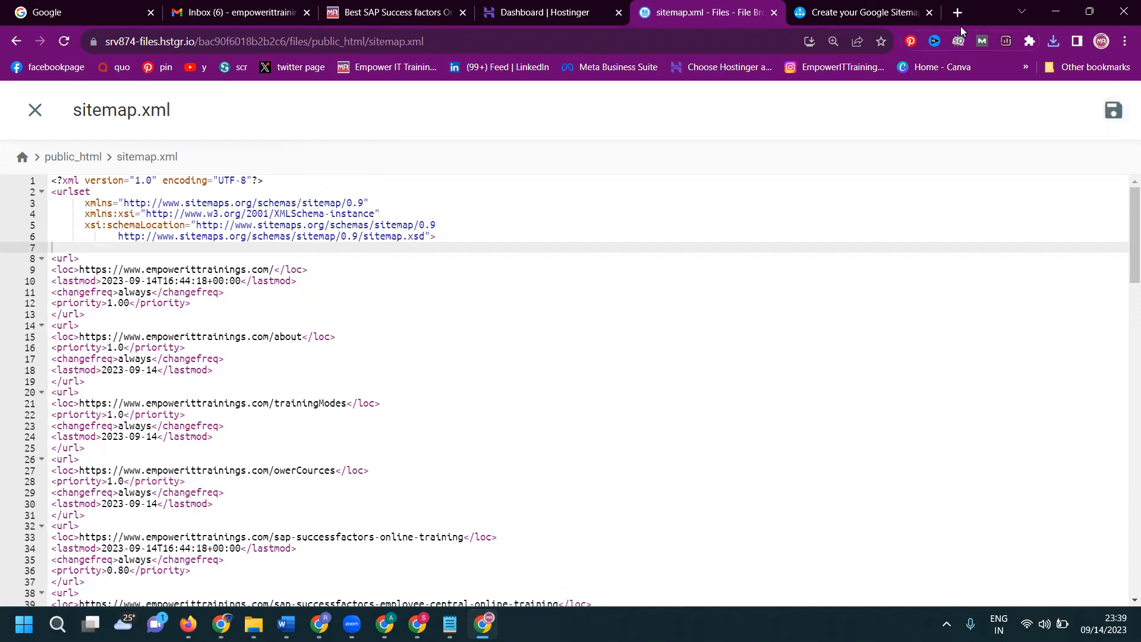
click(957, 12)
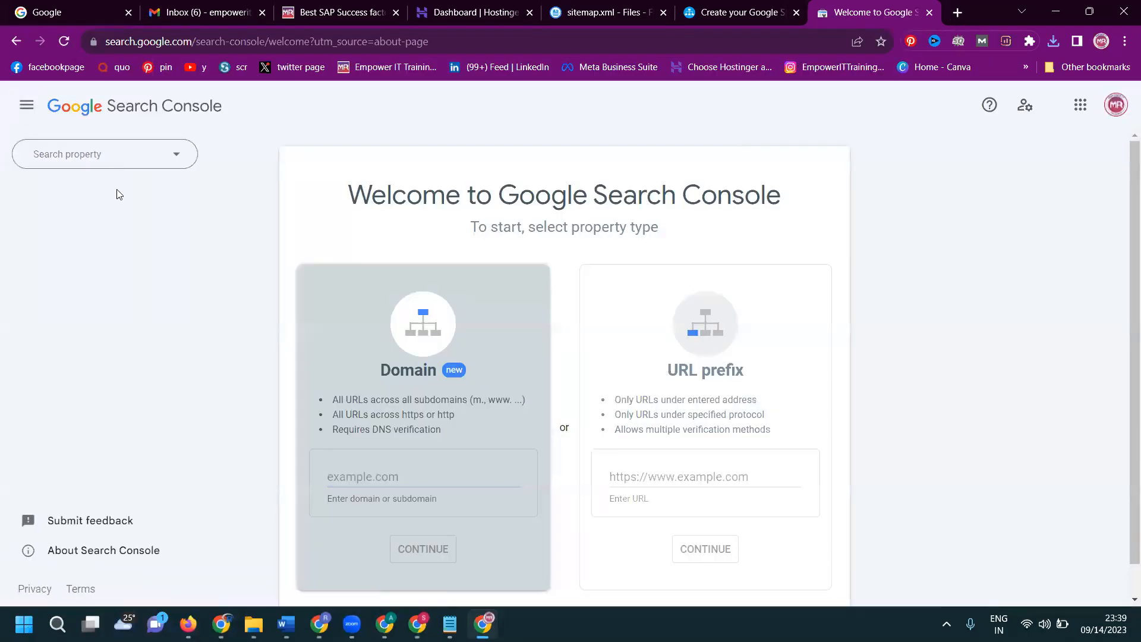
click(105, 154)
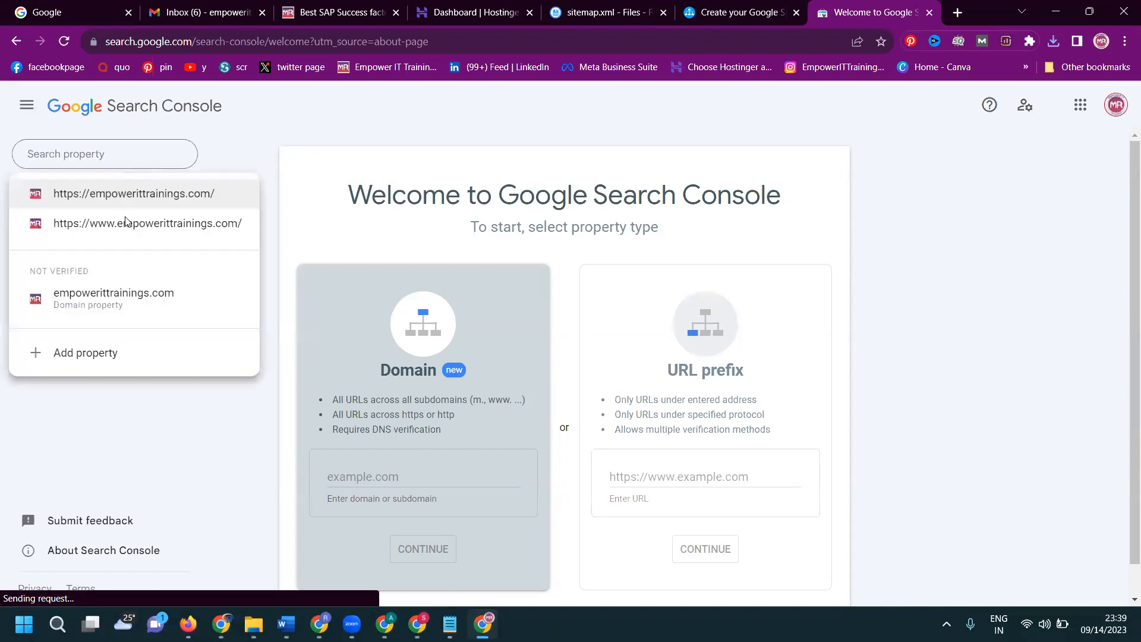
click(148, 223)
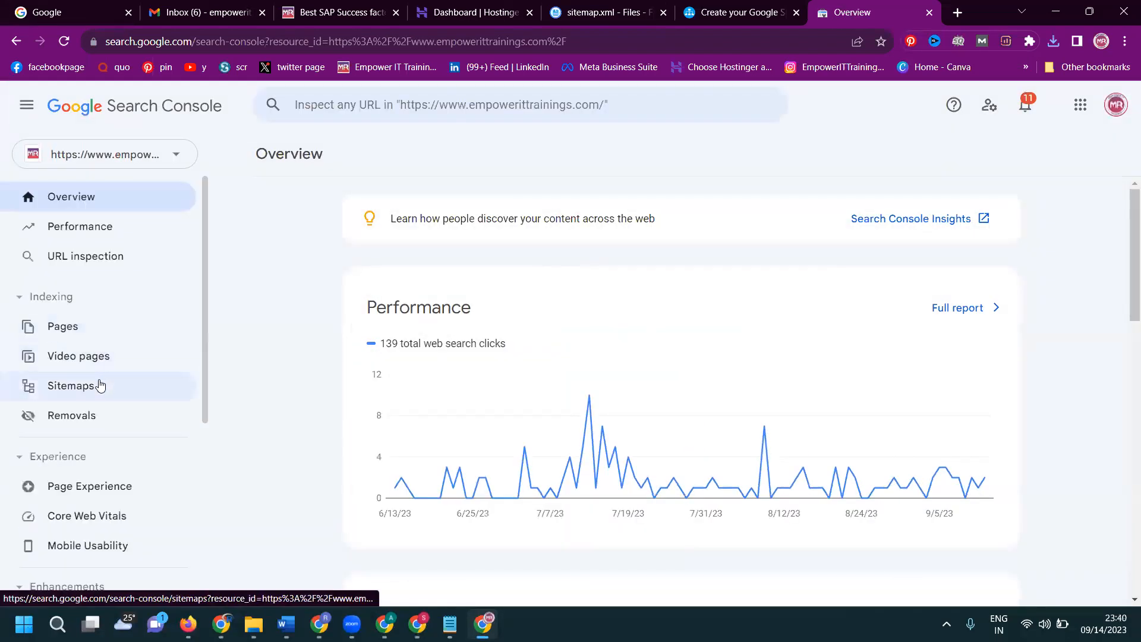
In the Sitemaps report, open the submitted /sitemap.xml and choose Remove sitemap
click(70, 385)
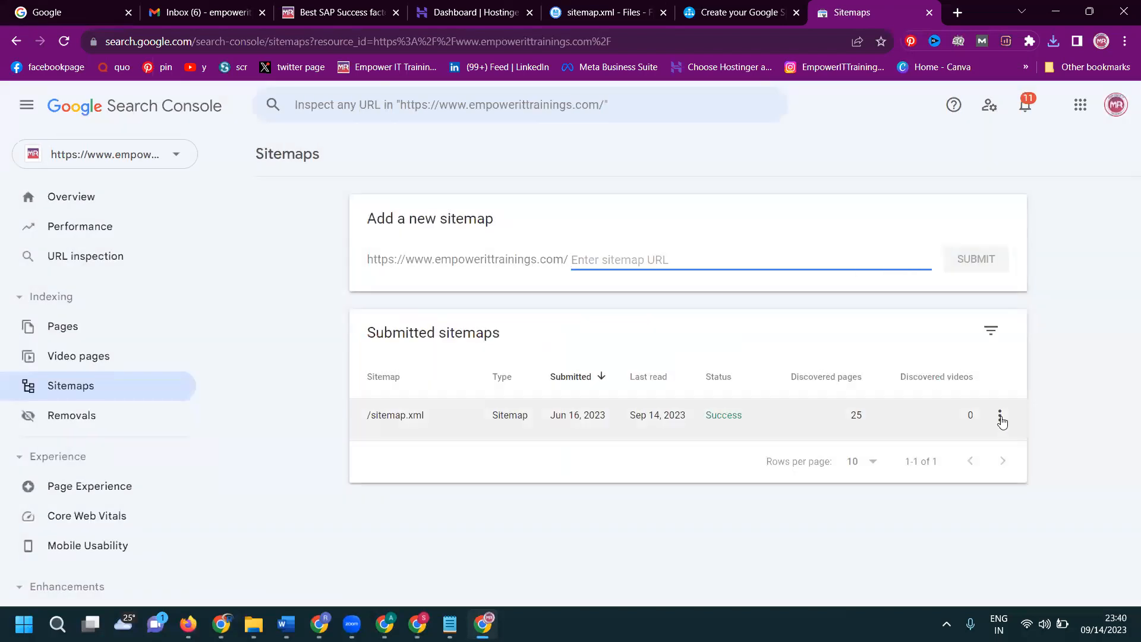
click(395, 415)
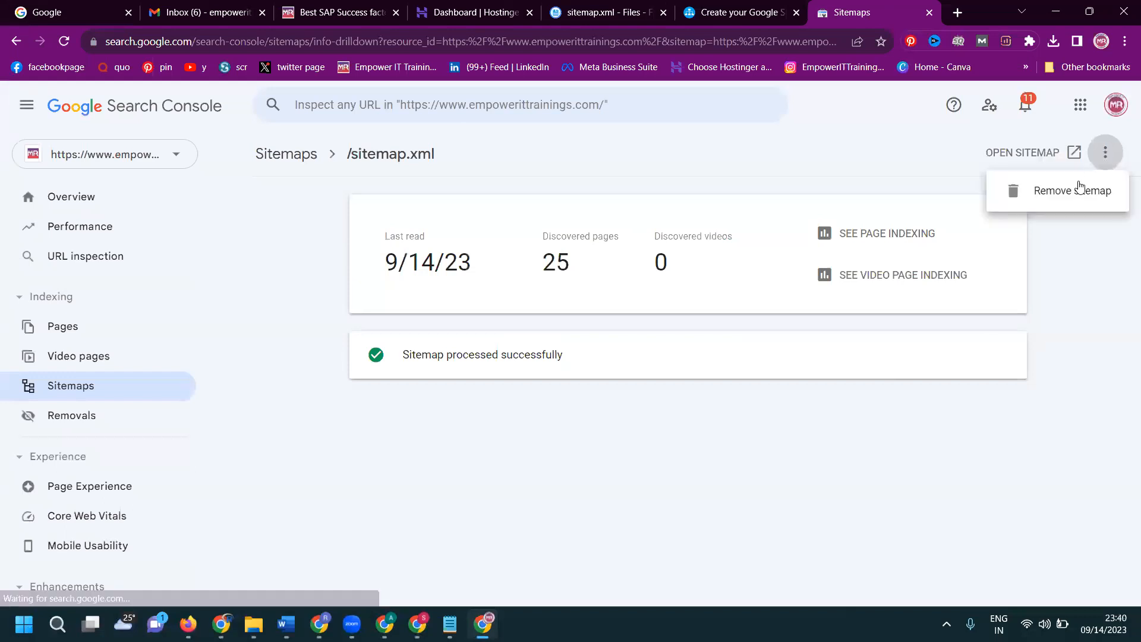
click(1072, 190)
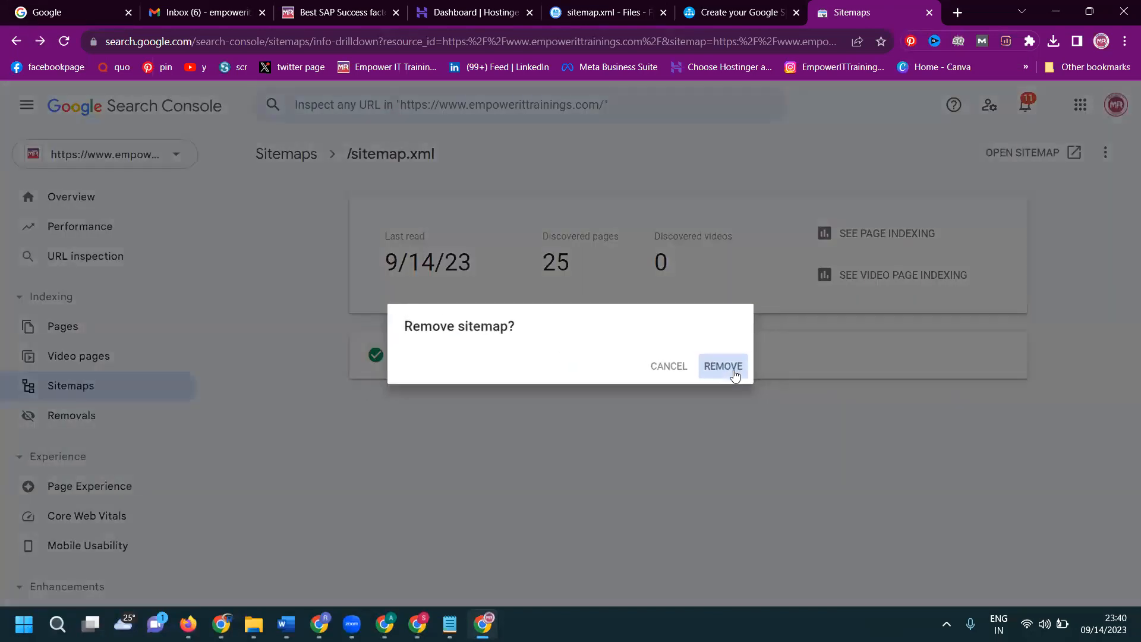
Submit sitemap.xml for the property and dismiss the success notice
click(722, 366)
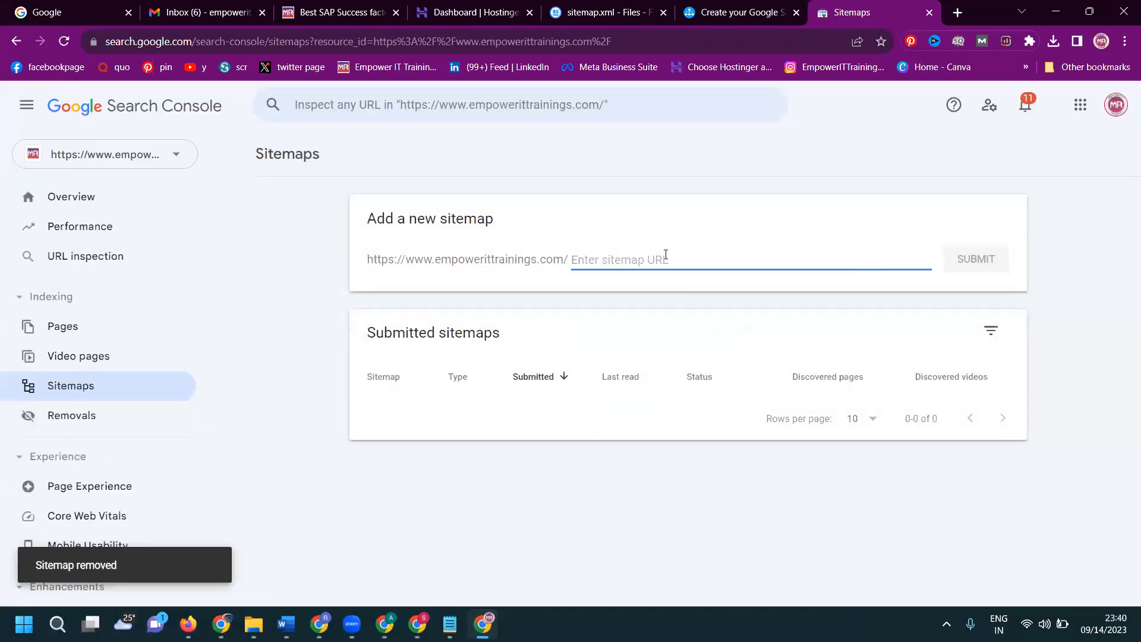
text(sitema)
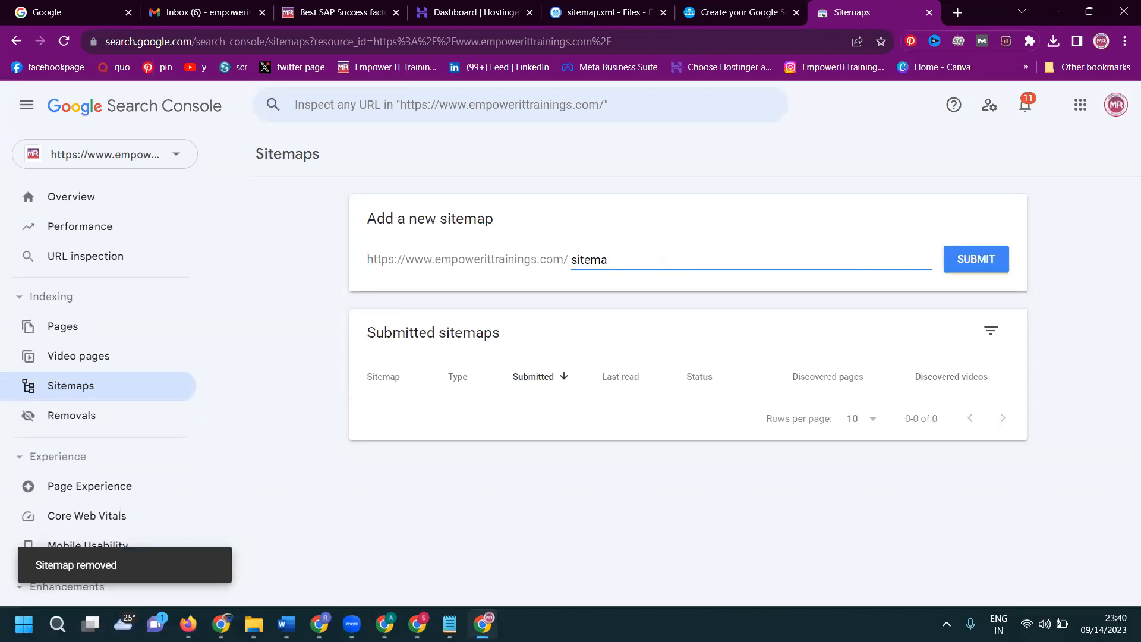
text(p.xml)
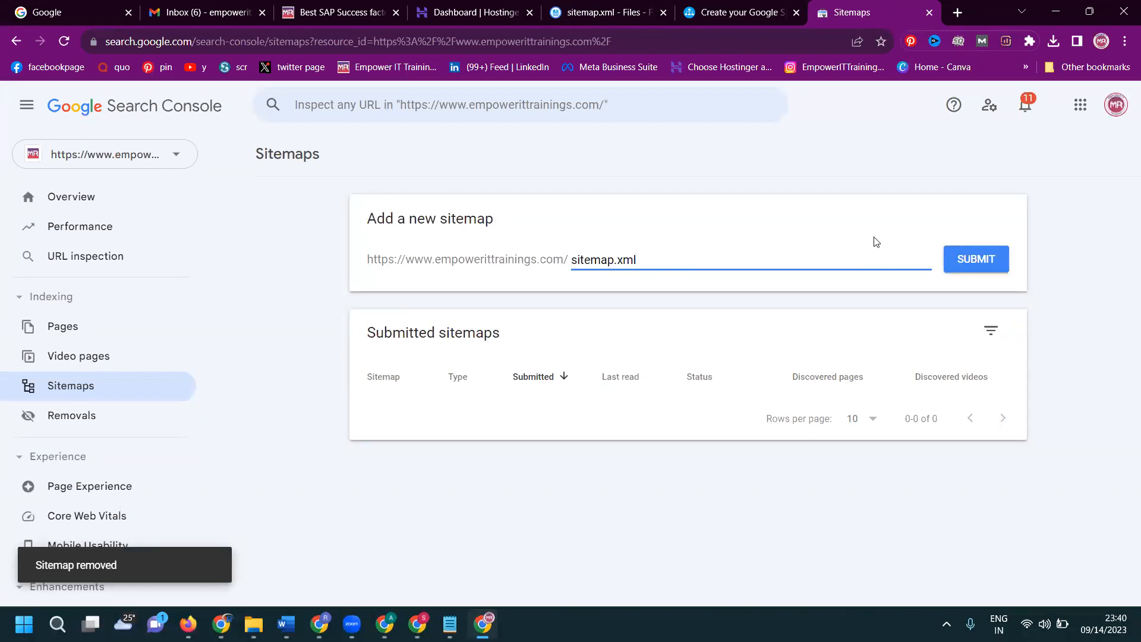
click(975, 258)
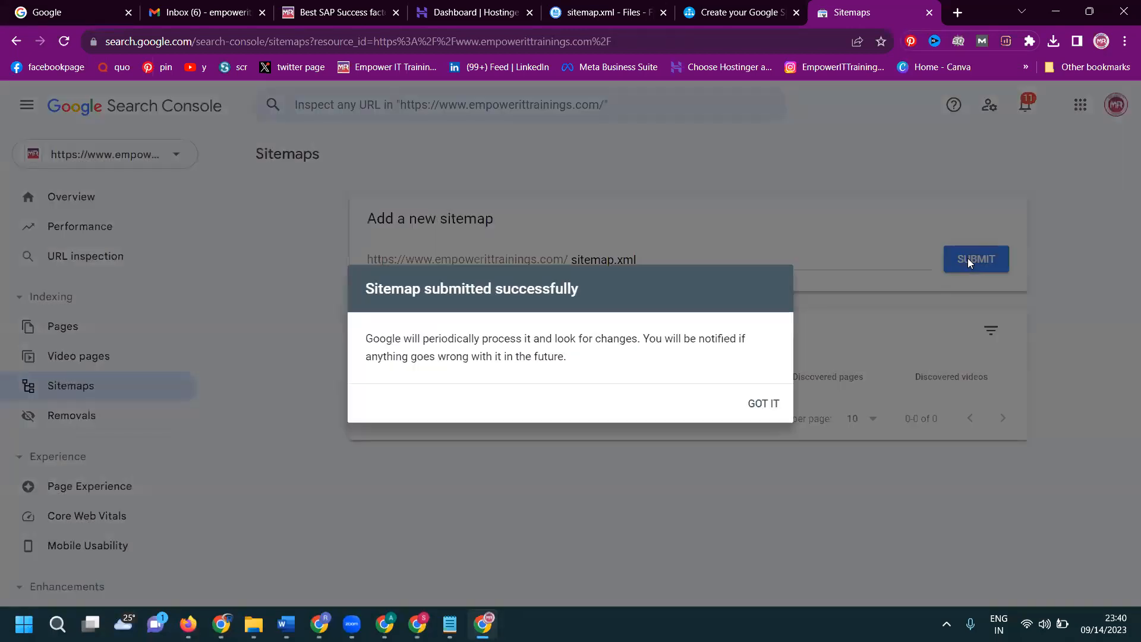
click(764, 404)
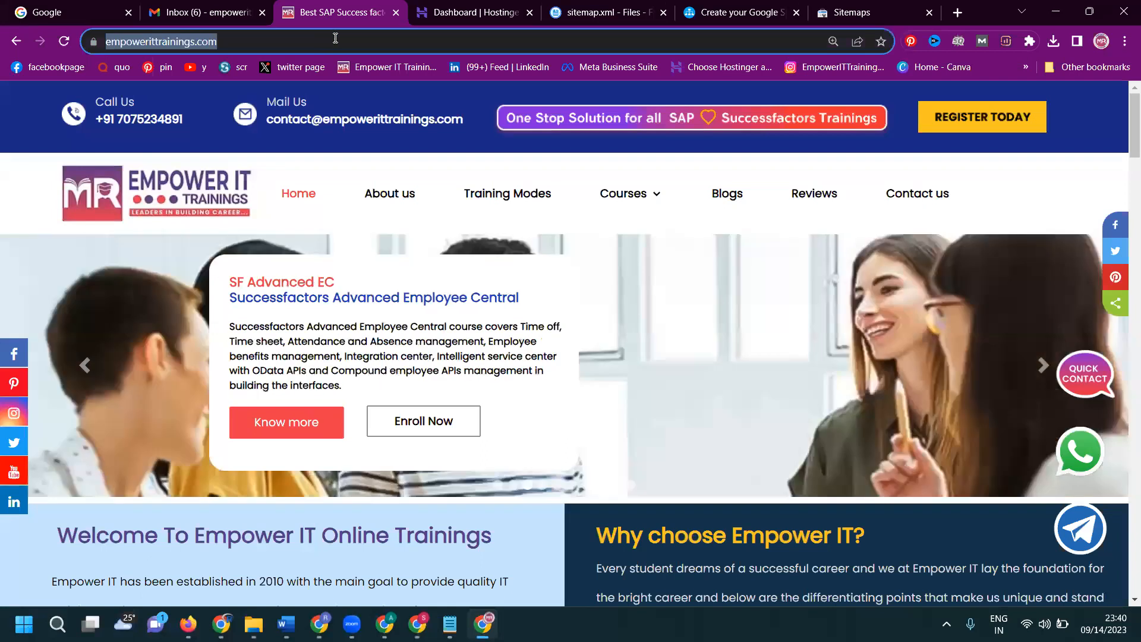
Load the live sitemap.xml URL, then open empowerittrainings.com in a new tab
text(https://www.empowerittrainings.com/site)
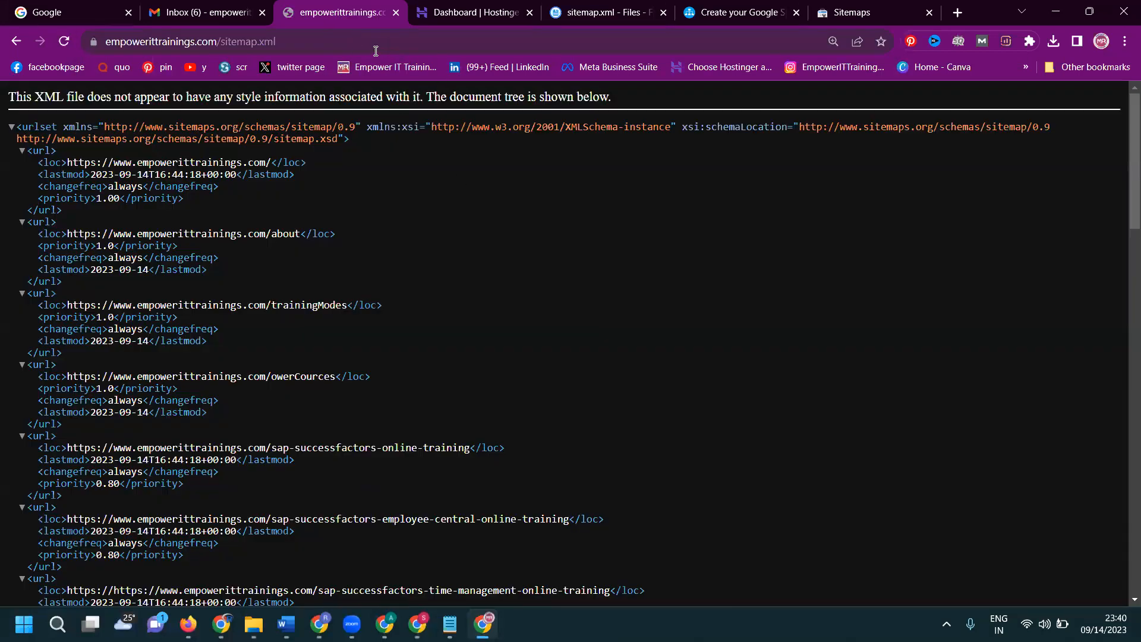
click(956, 12)
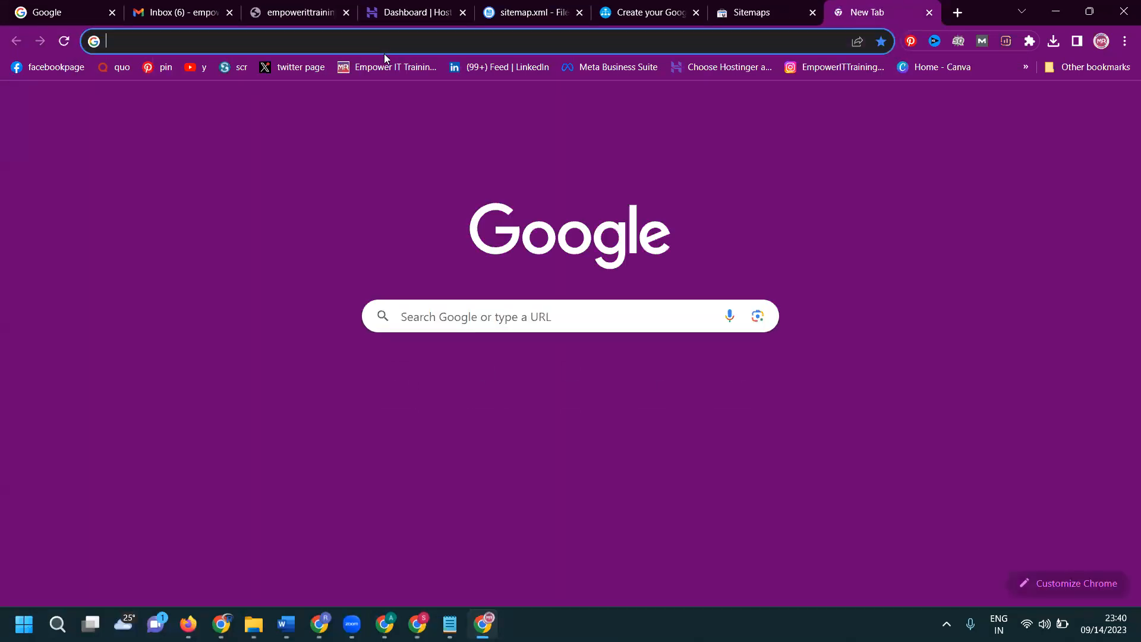
text(empowerittrainings.com)
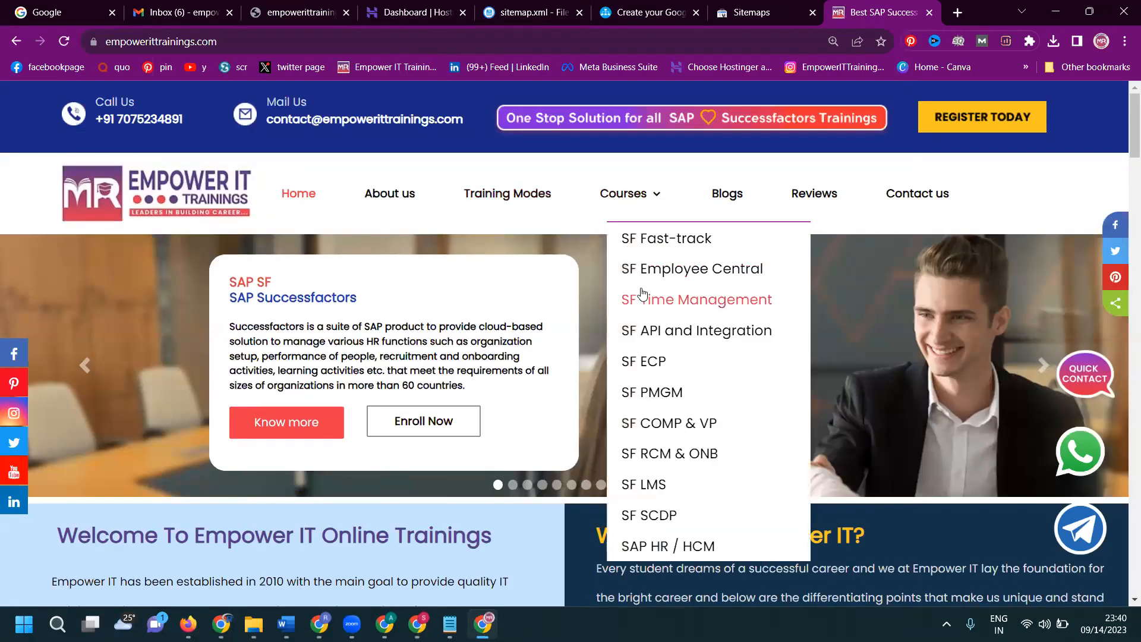
Browse the SF Time Management and SF API and Integration course pages, checking their addresses
click(694, 300)
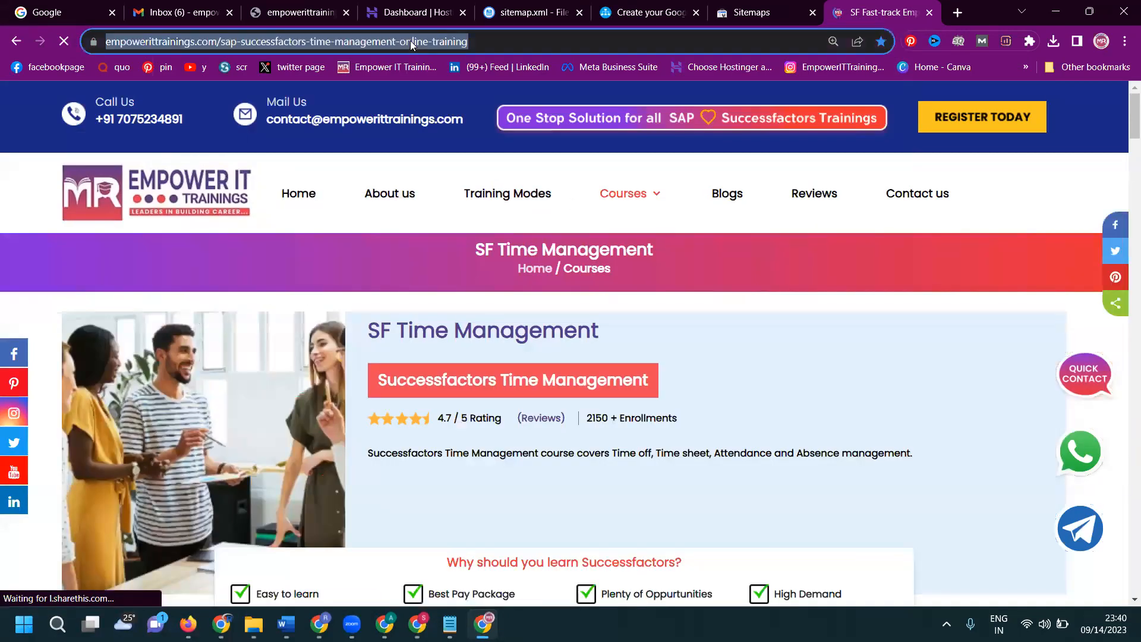
click(299, 12)
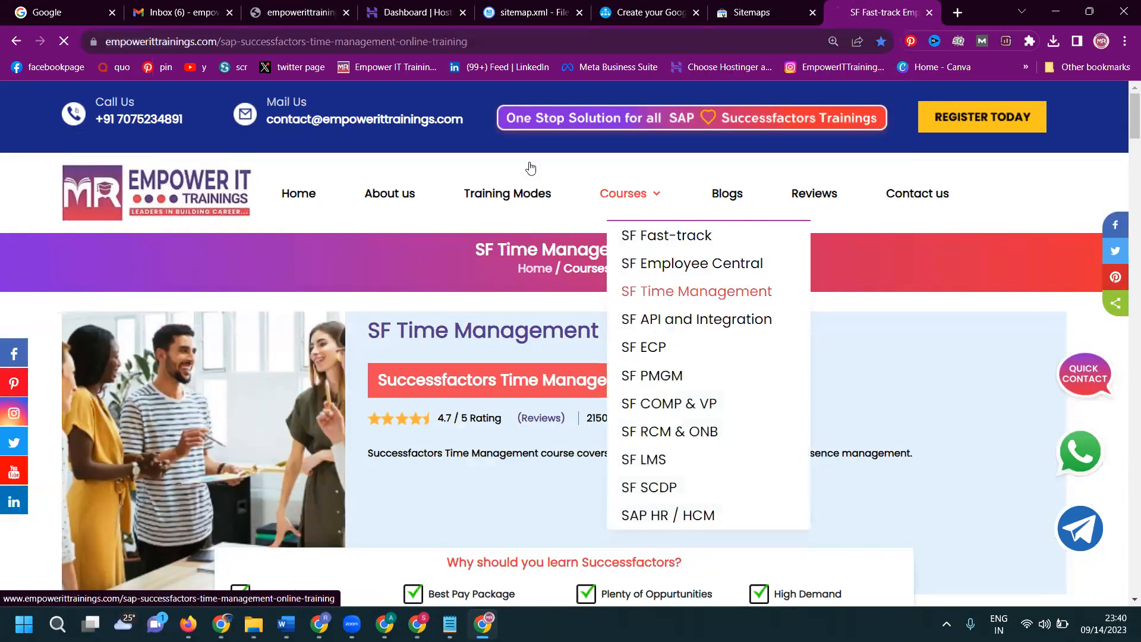
click(299, 12)
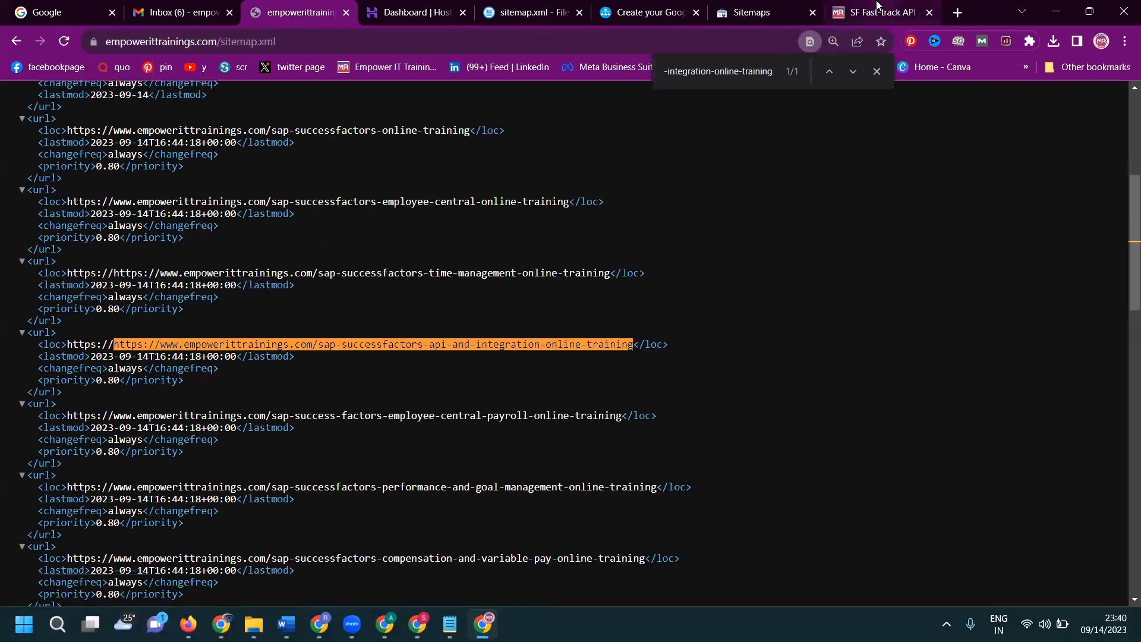
Compare the Reviews page address with the sitemap, then open the Field Attributes blog article
click(878, 11)
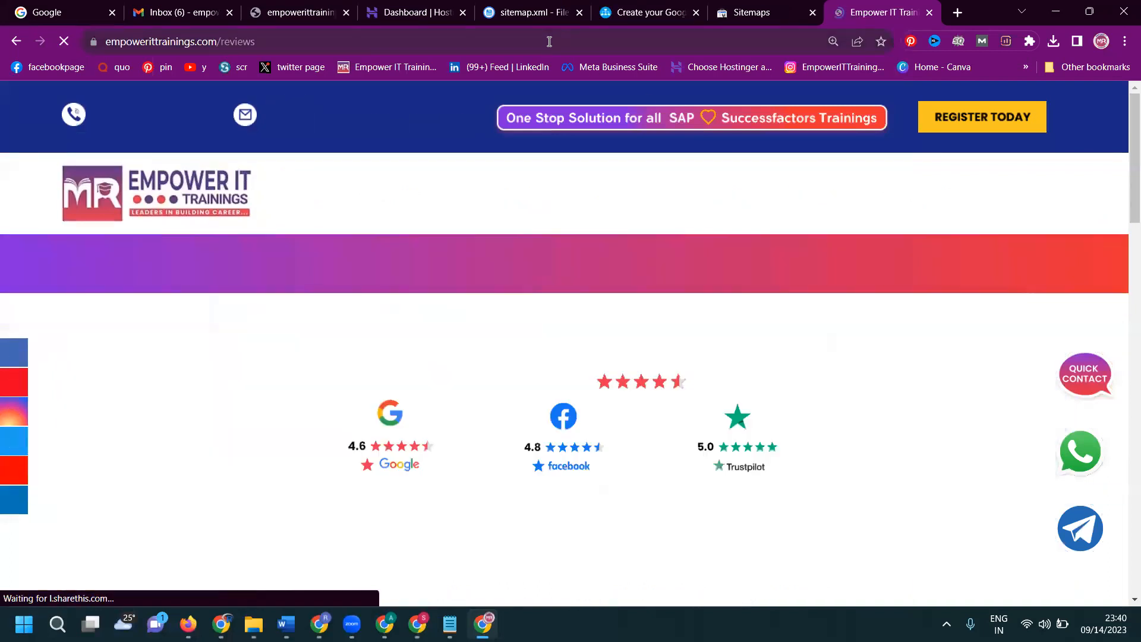
click(298, 12)
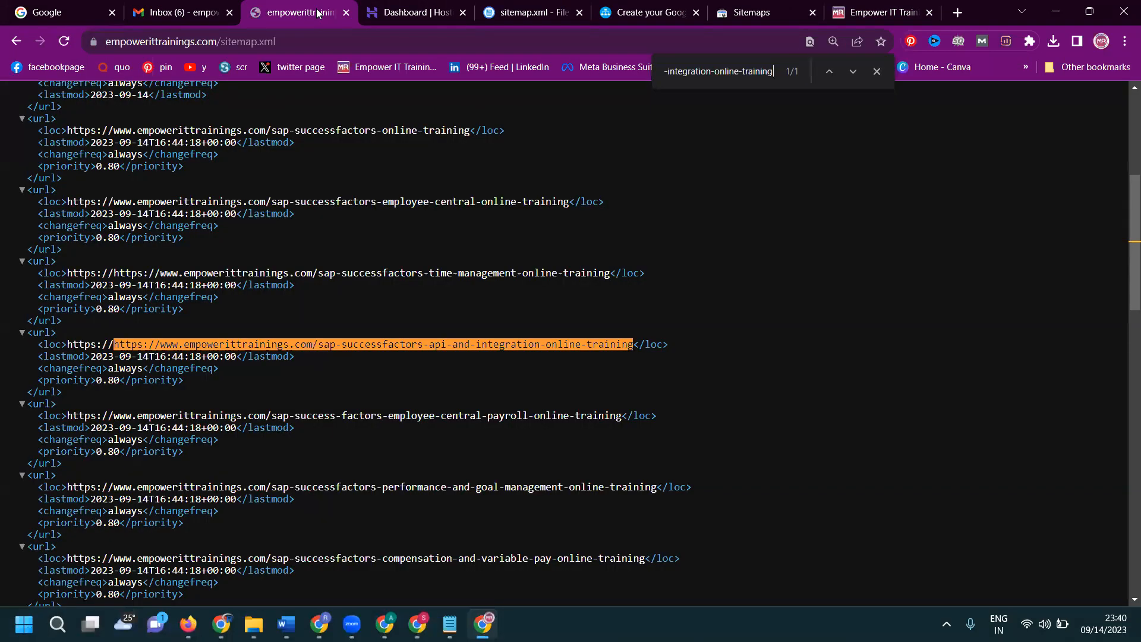
click(878, 12)
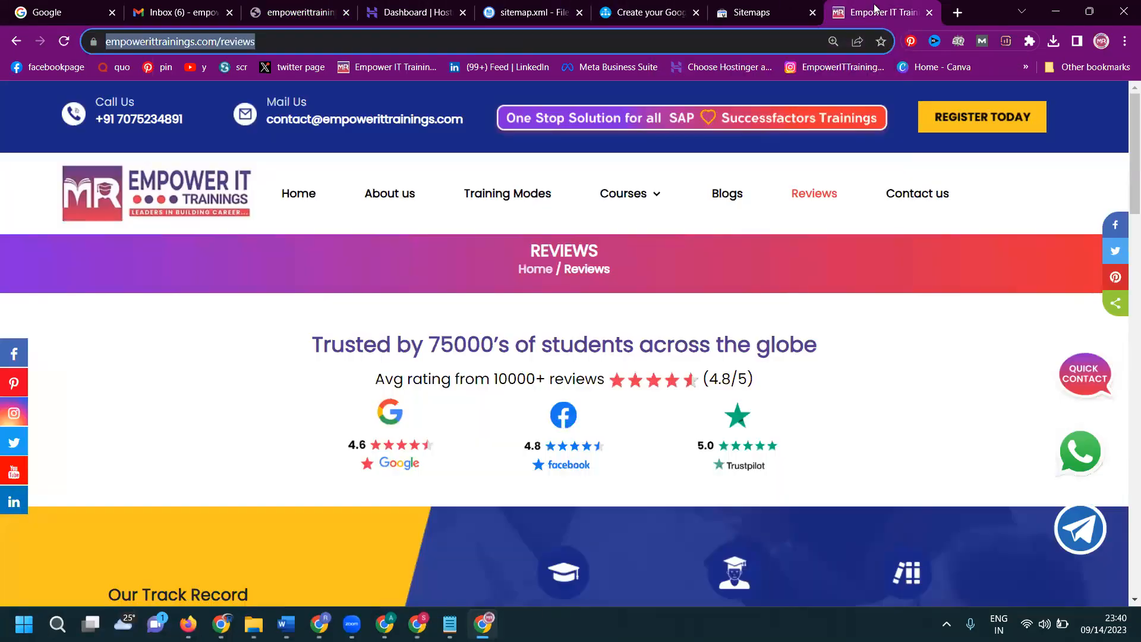
click(727, 194)
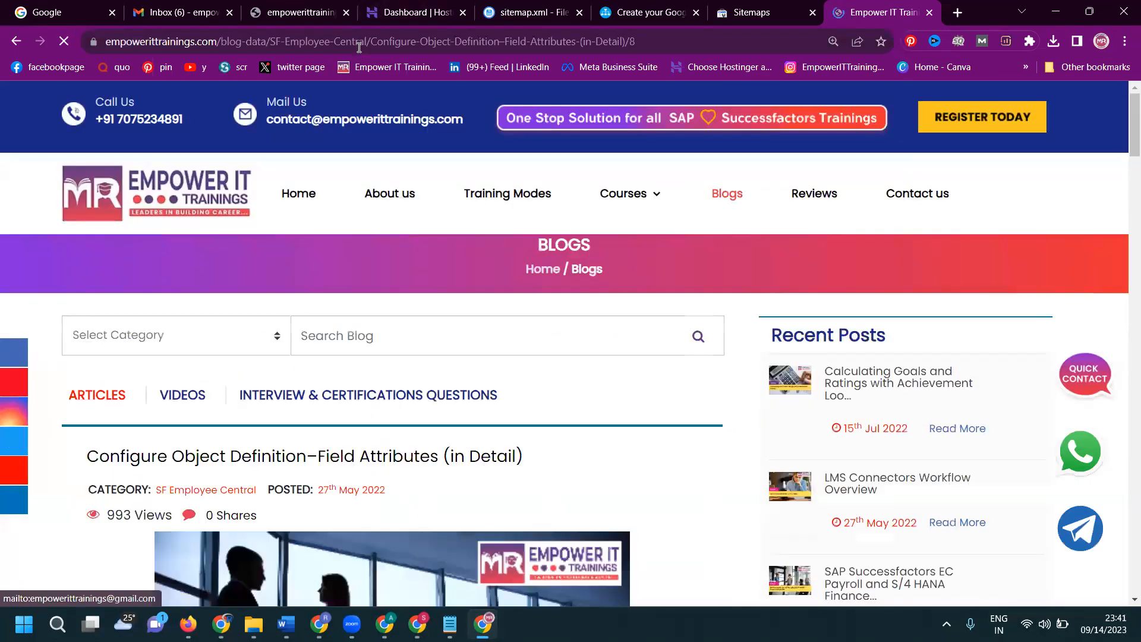
Search the live sitemap for the article's 'efinition–Field-A' address fragment, finding it only under SF-Core-EC
click(298, 11)
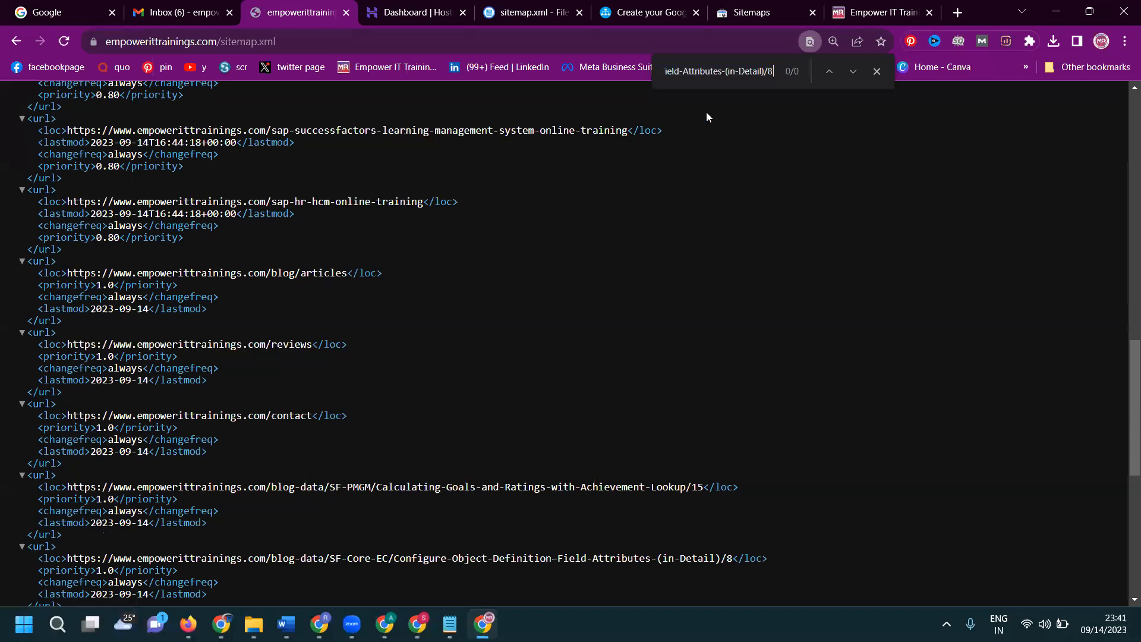
scroll(down, 3)
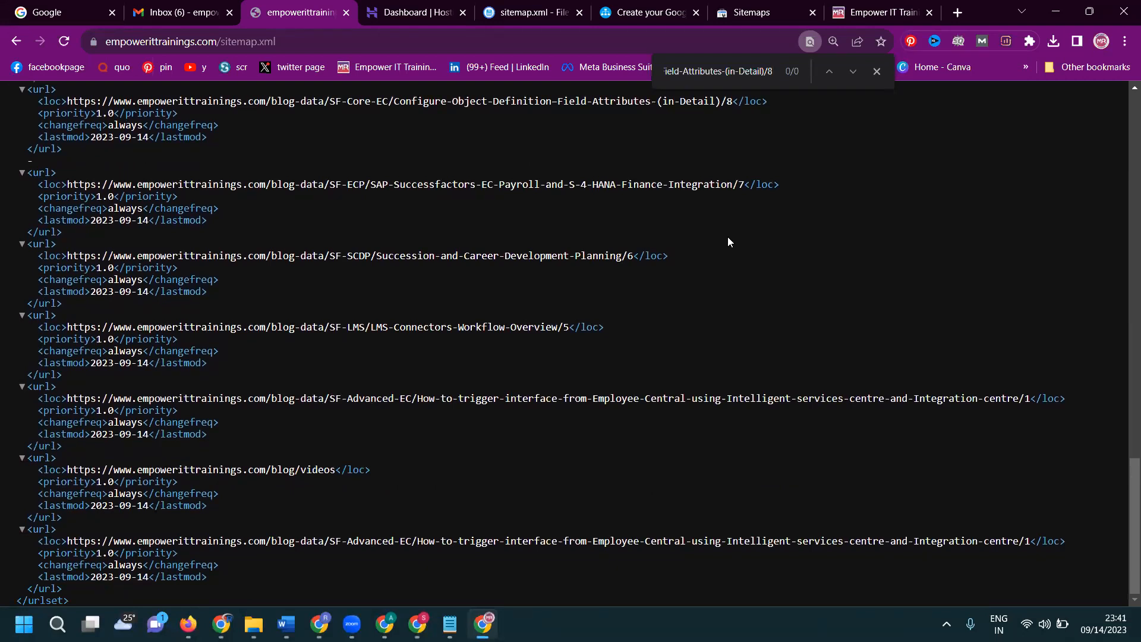
mouse_move(710, 233)
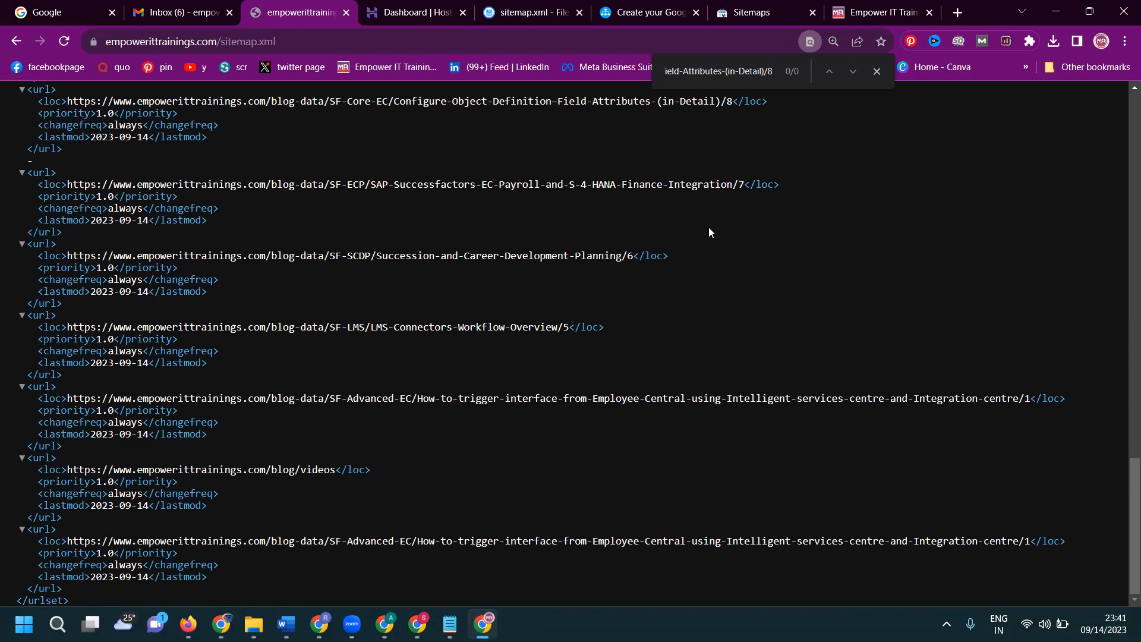
scroll(up, 3)
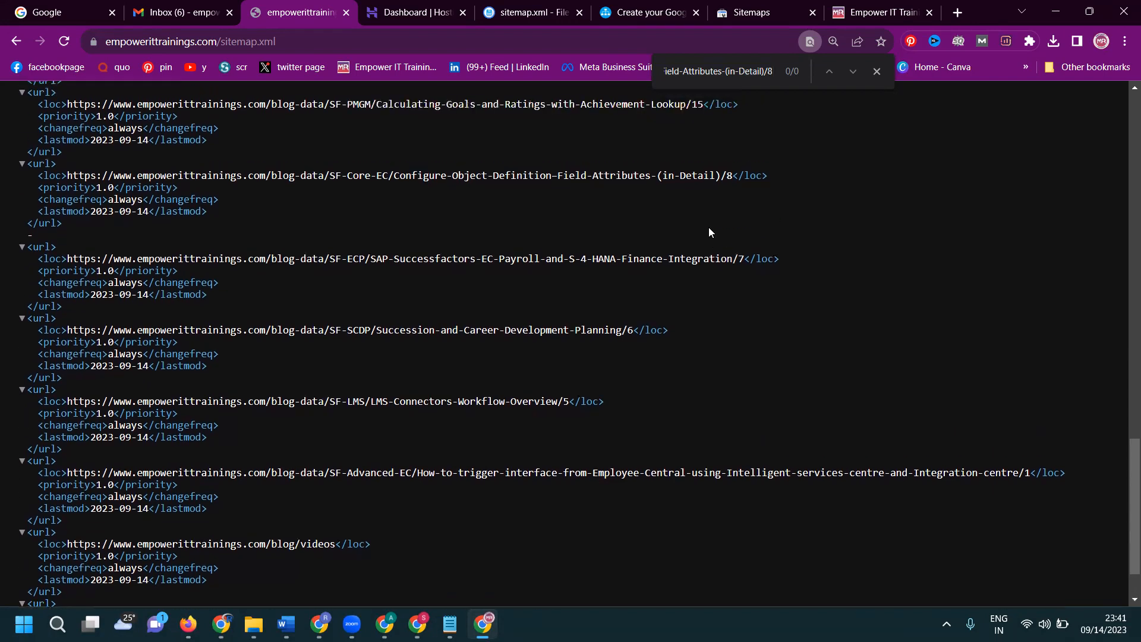
mouse_move(724, 172)
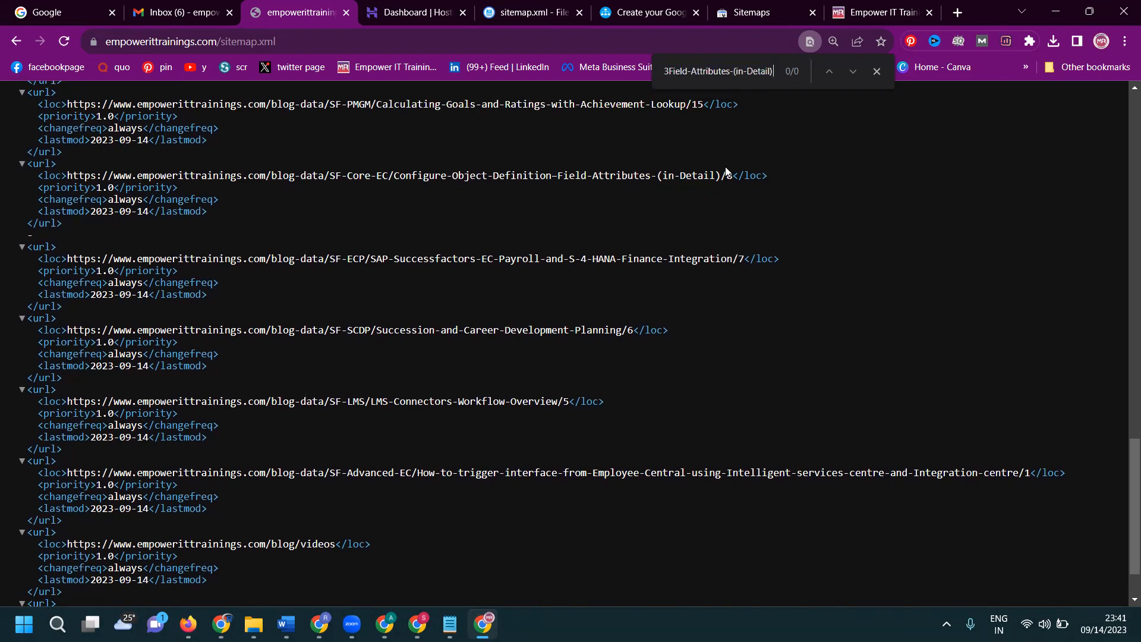
text(efinition%E2%80%93Field-A)
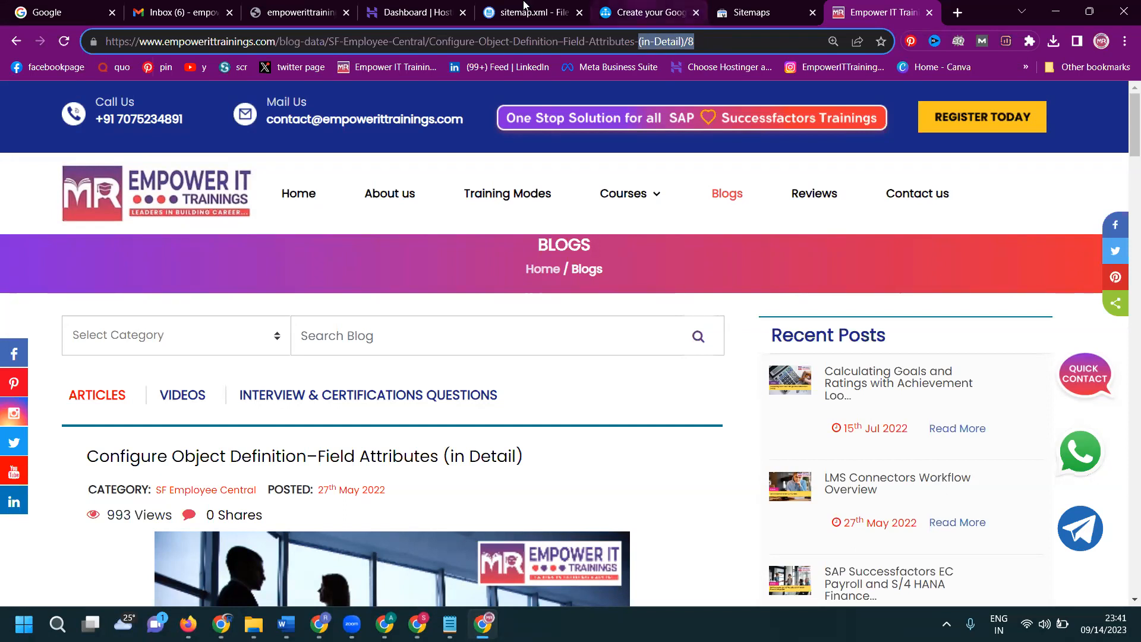
Select parts of the Field Attributes article's www address in the address bar
click(298, 12)
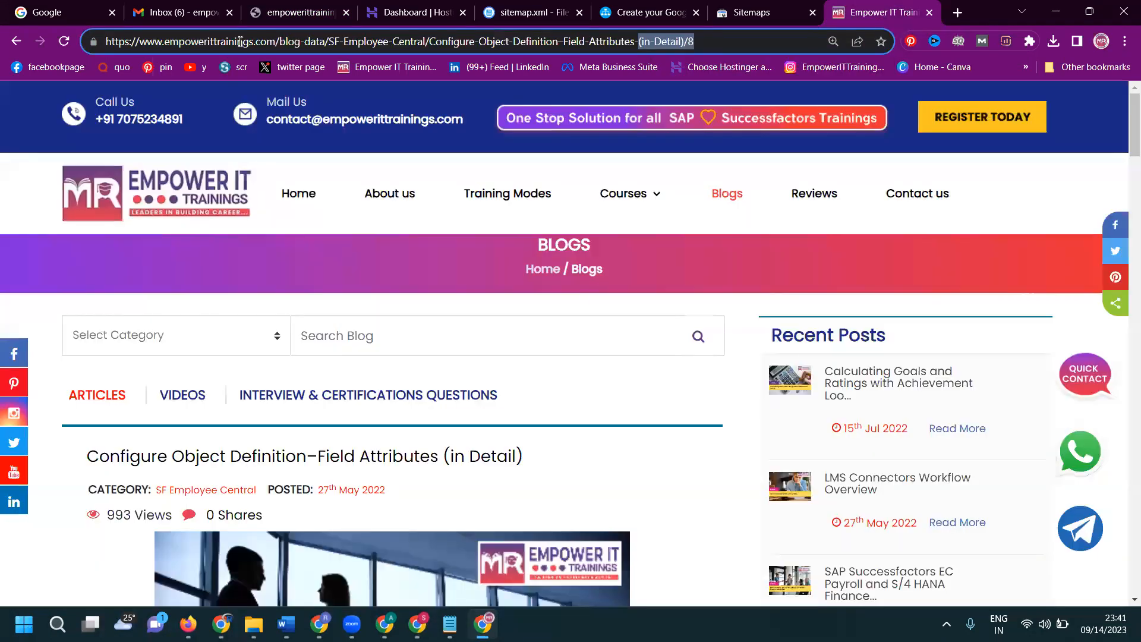
click(295, 12)
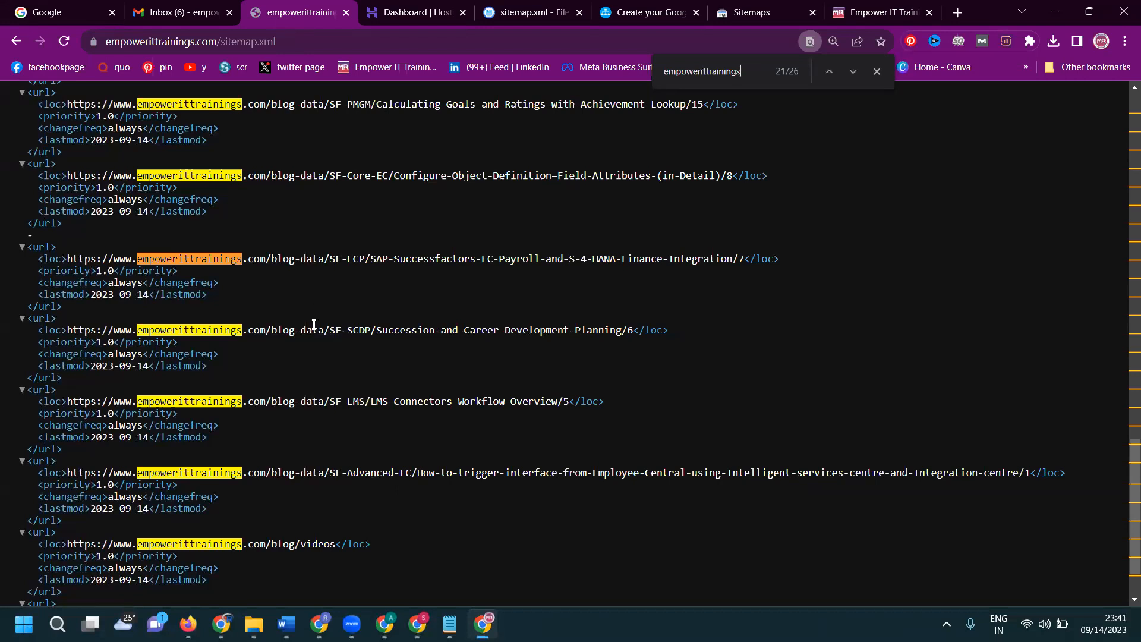
Scroll through the sitemap's 26 empowerittrainings matches, then bring up the other Chrome window
scroll(down, 3)
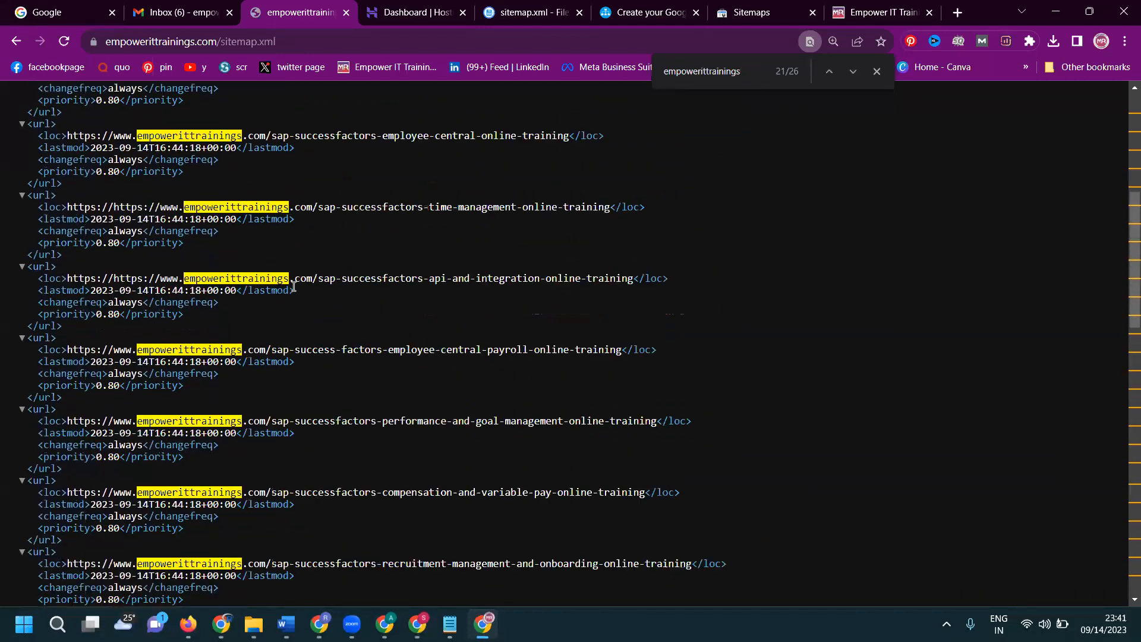
scroll(down, 3)
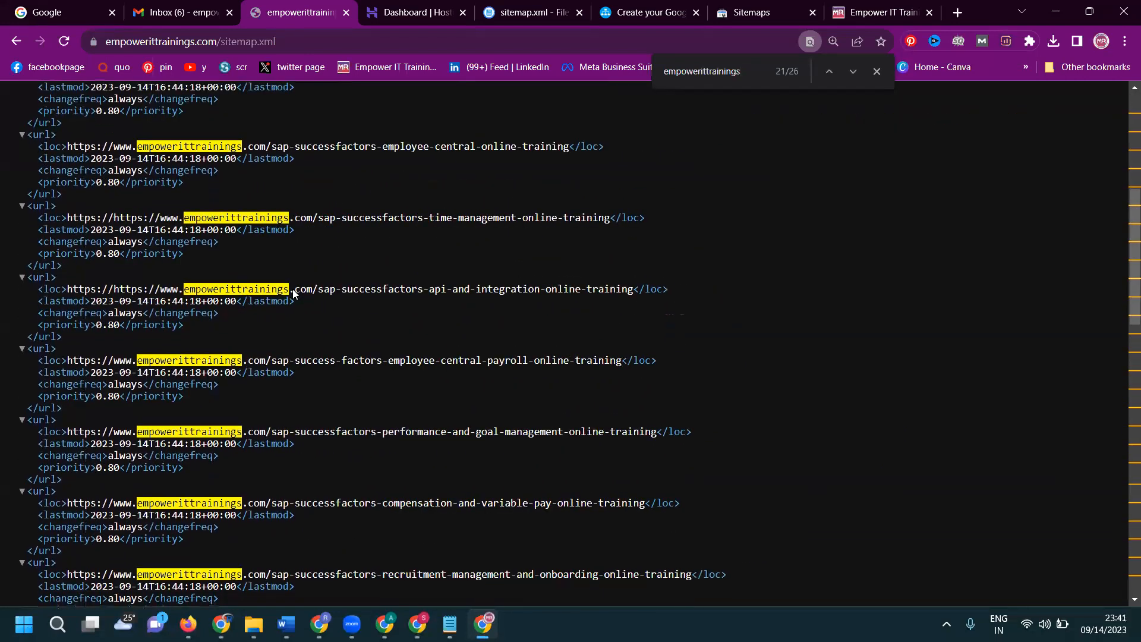
scroll(down, 3)
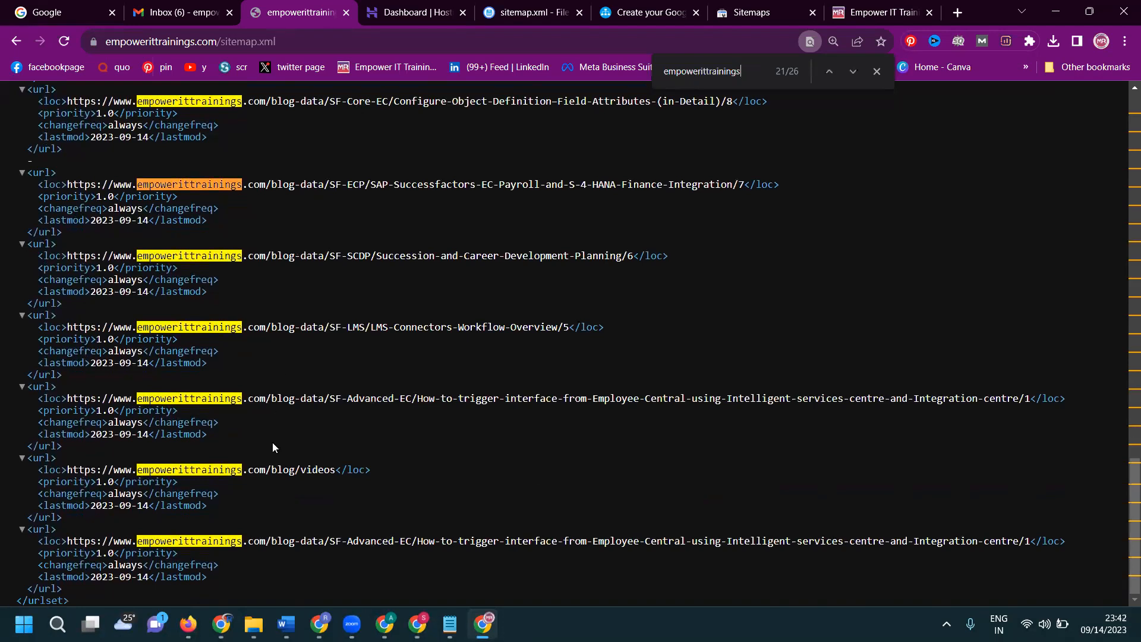
mouse_move(221, 624)
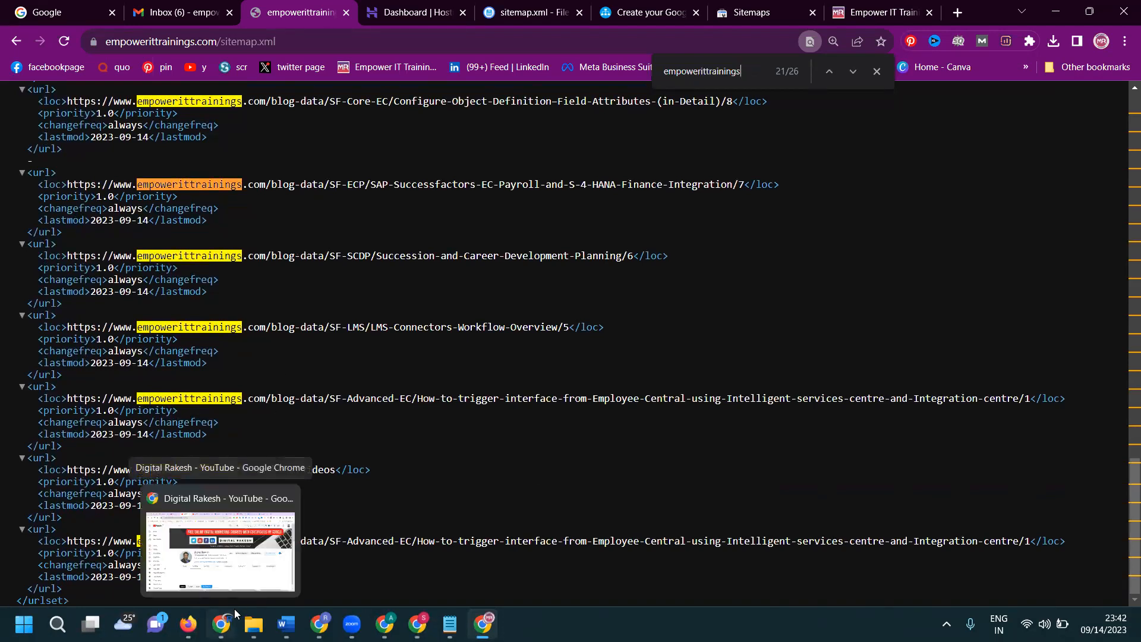
mouse_move(228, 624)
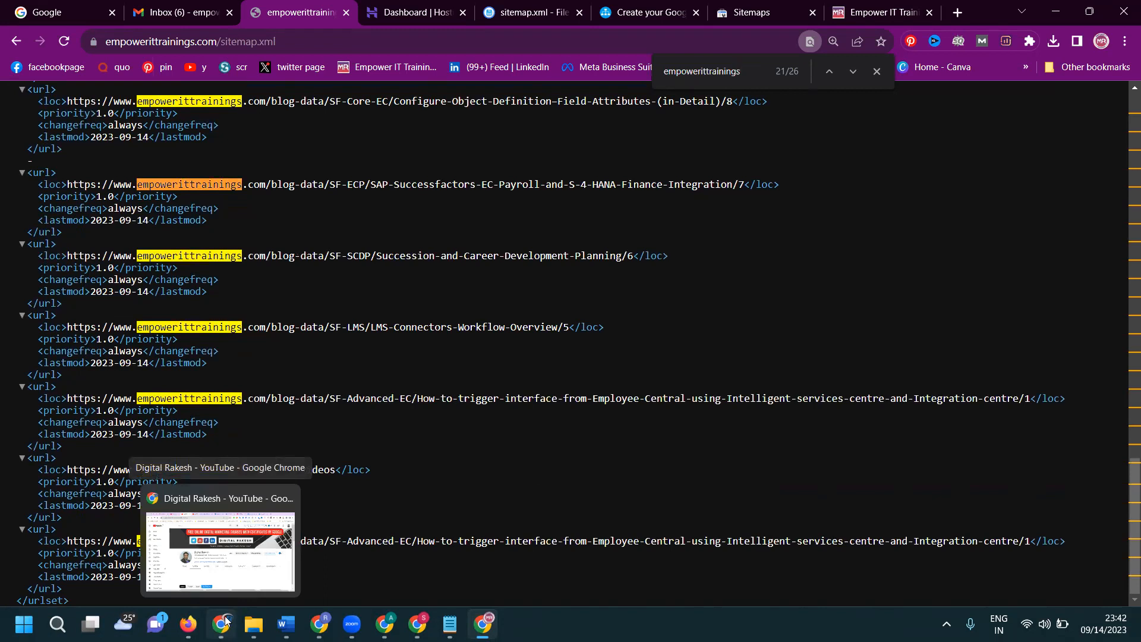
click(219, 550)
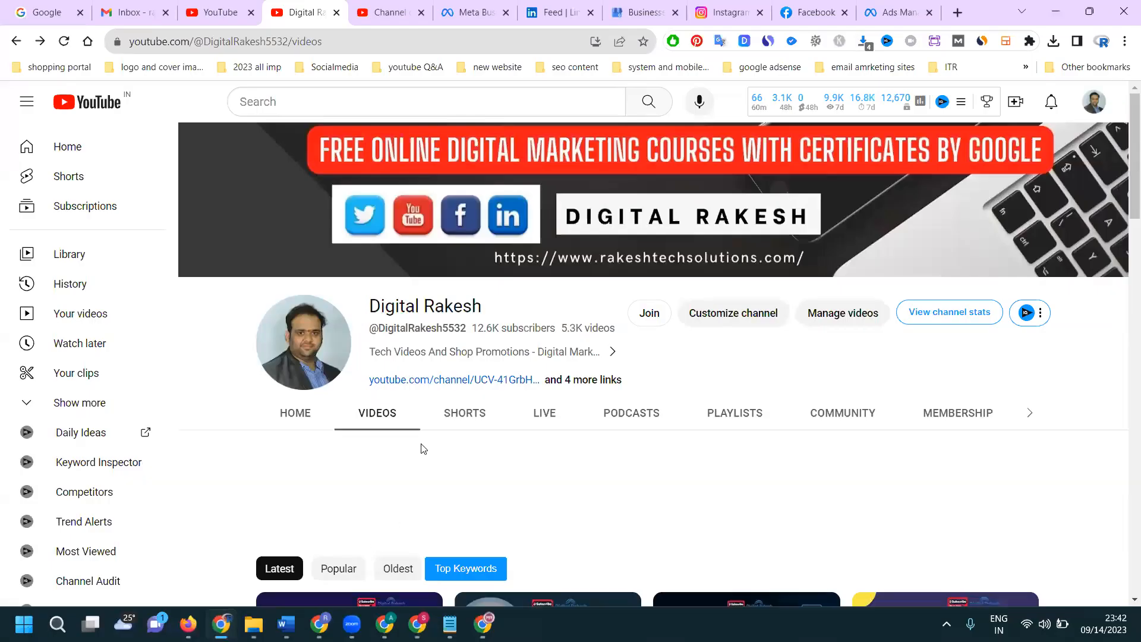
mouse_move(651, 582)
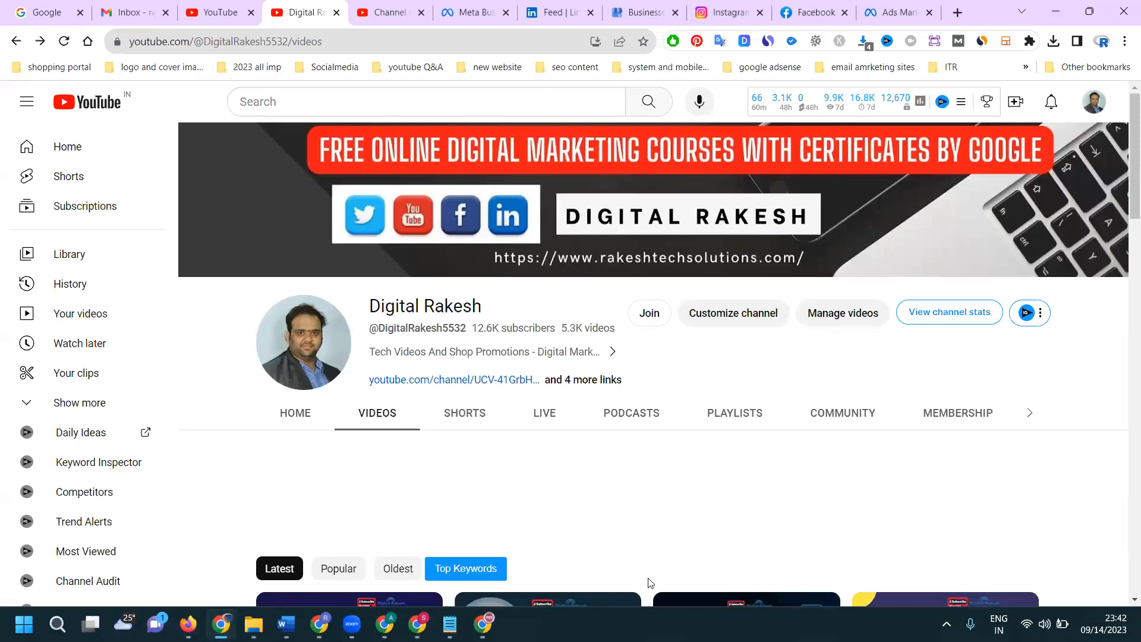